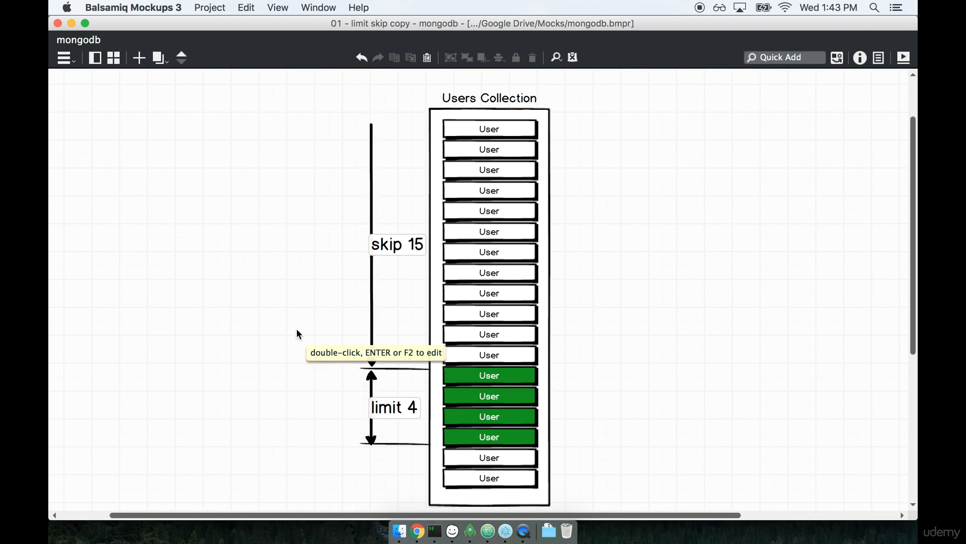
mouse_move(260, 335)
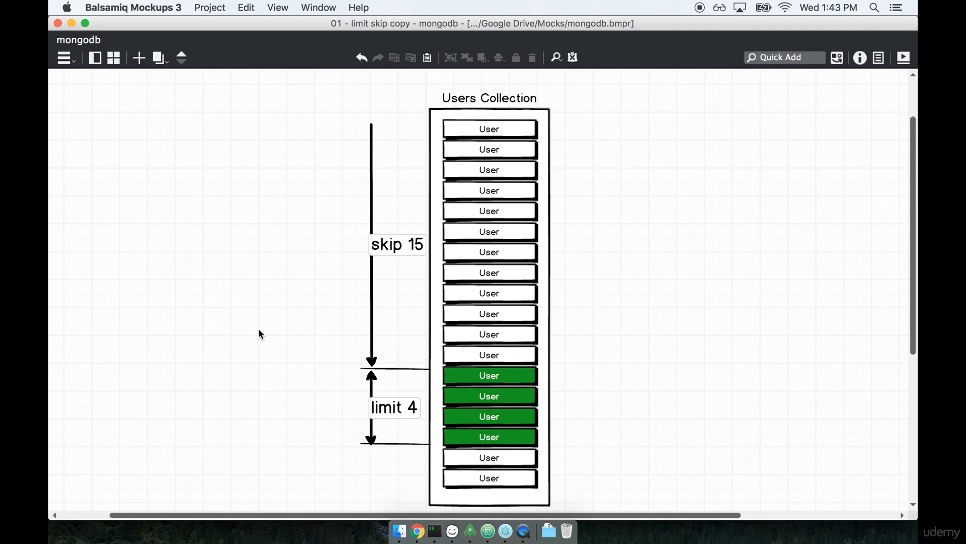
mouse_move(433, 422)
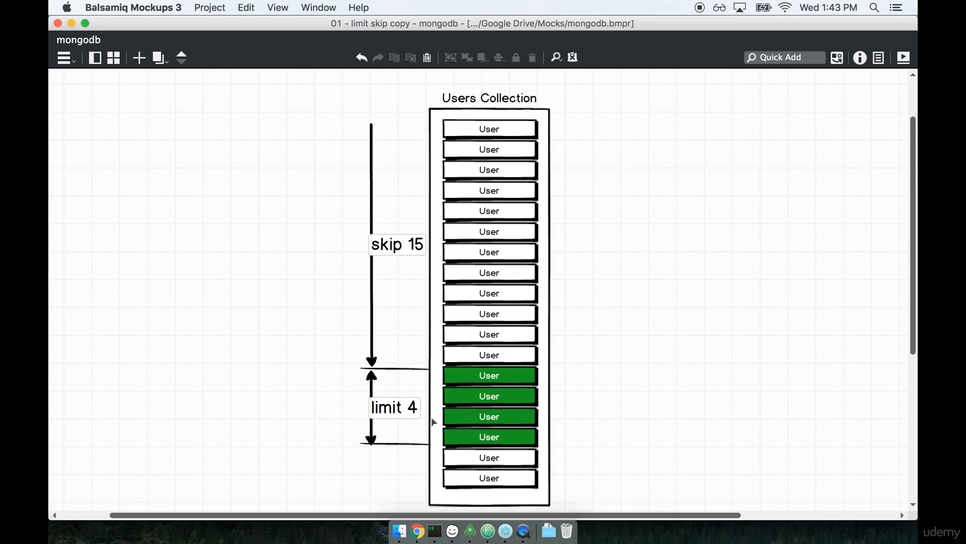
mouse_move(467, 517)
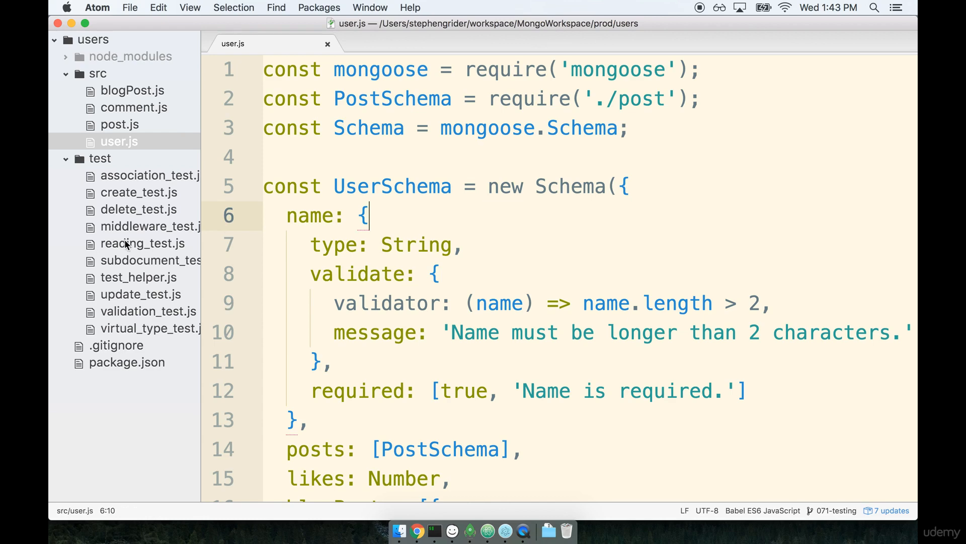
Open reading_test.js and start new lines after the find-by-id test
left_click(143, 243)
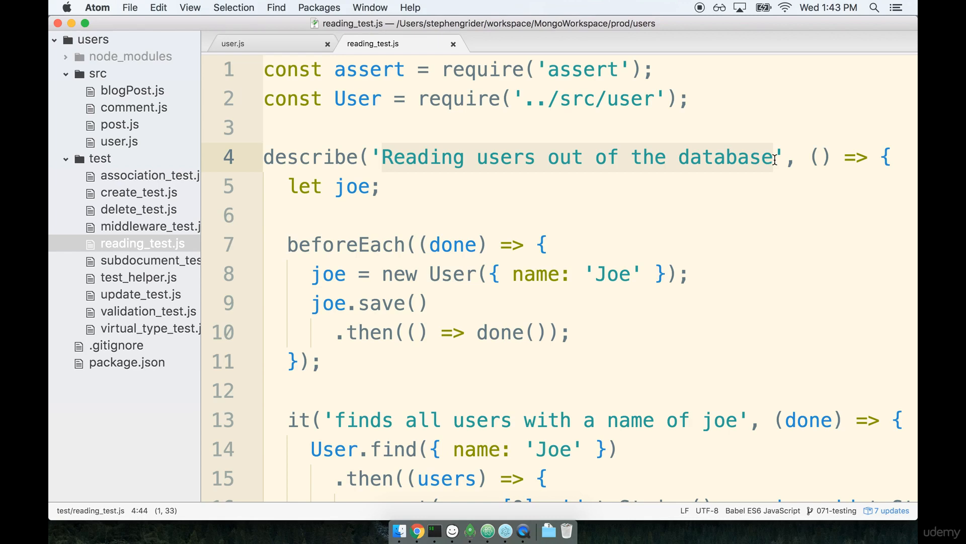
left_click(568, 207)
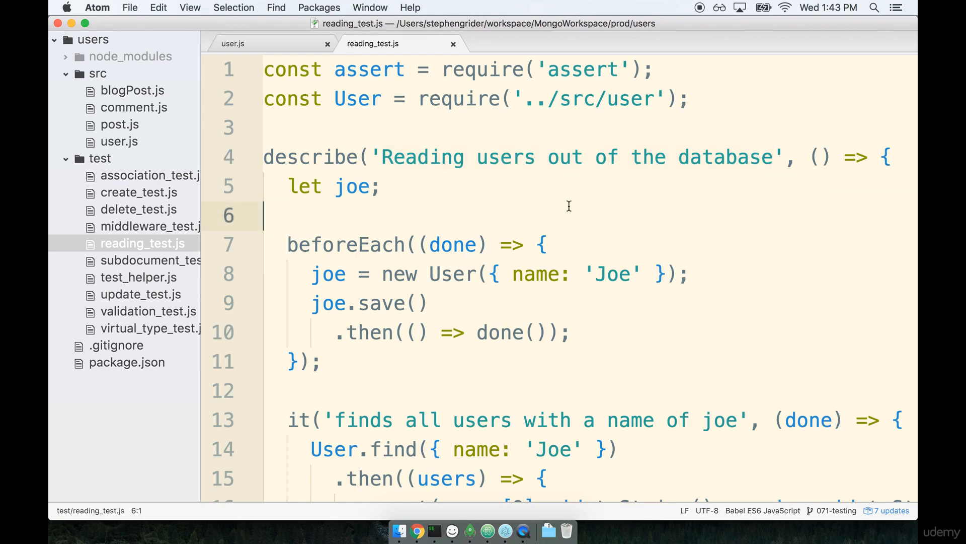
scroll("down", 3)
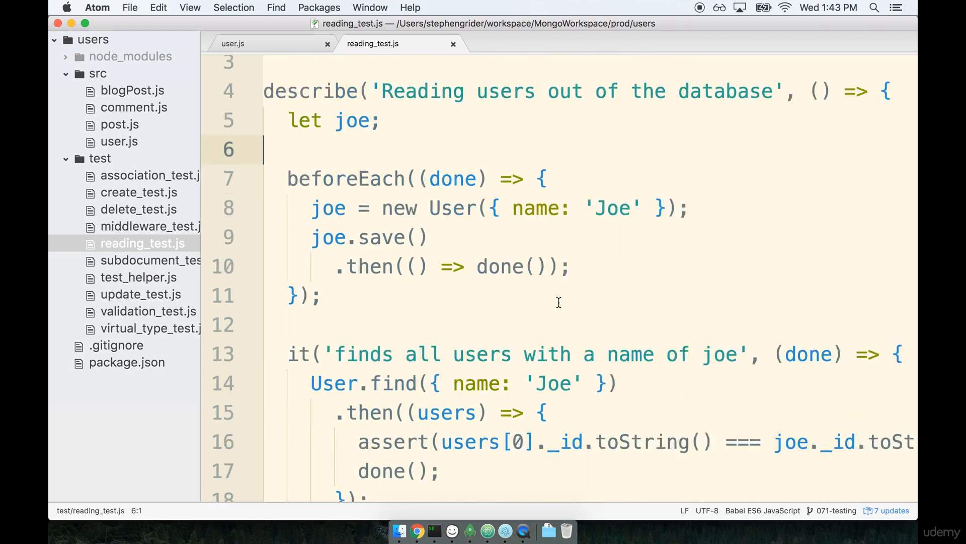
scroll("down", 3)
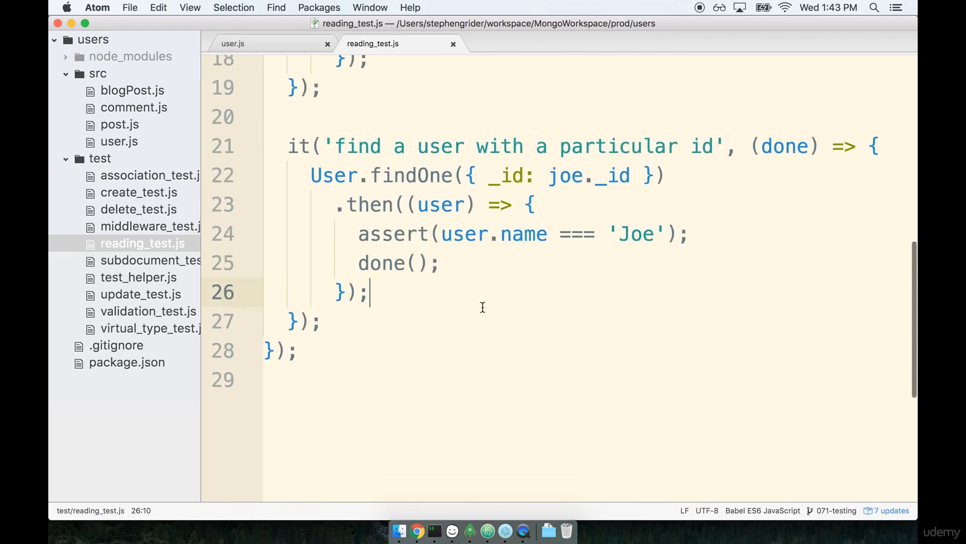
key("Enter")
type("it('")
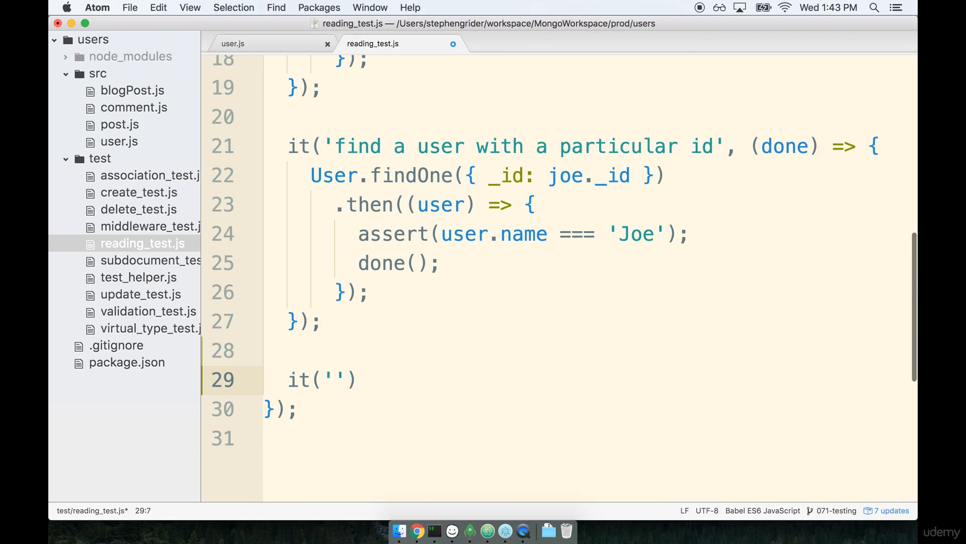
Add an empty test 'can skip and limit the result set' taking (done) => {}
type("can")
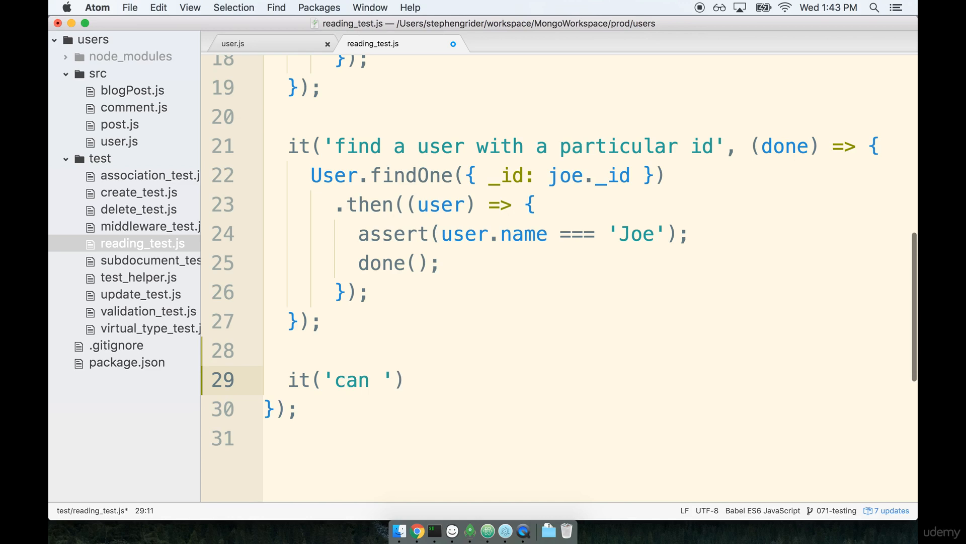
type("skip and limit the result set")
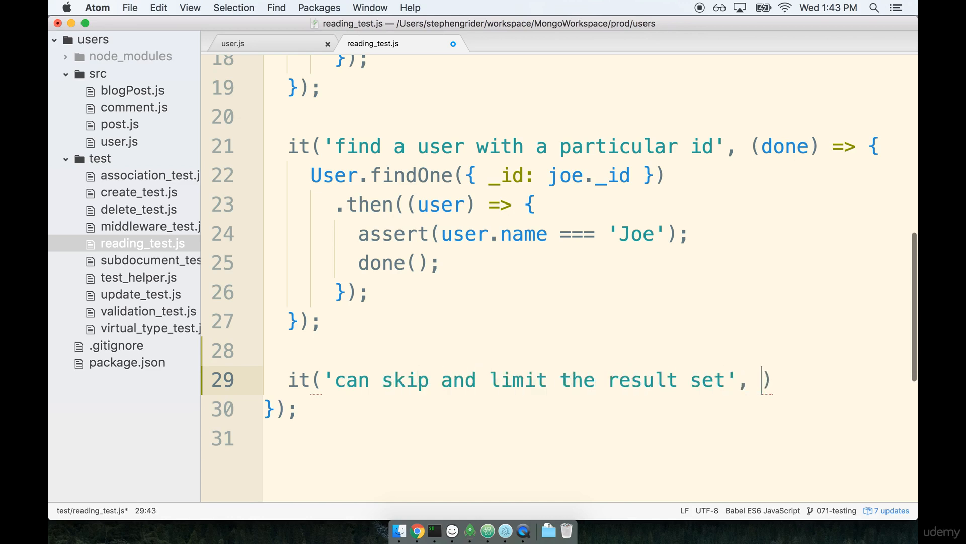
type("(done) => {}")
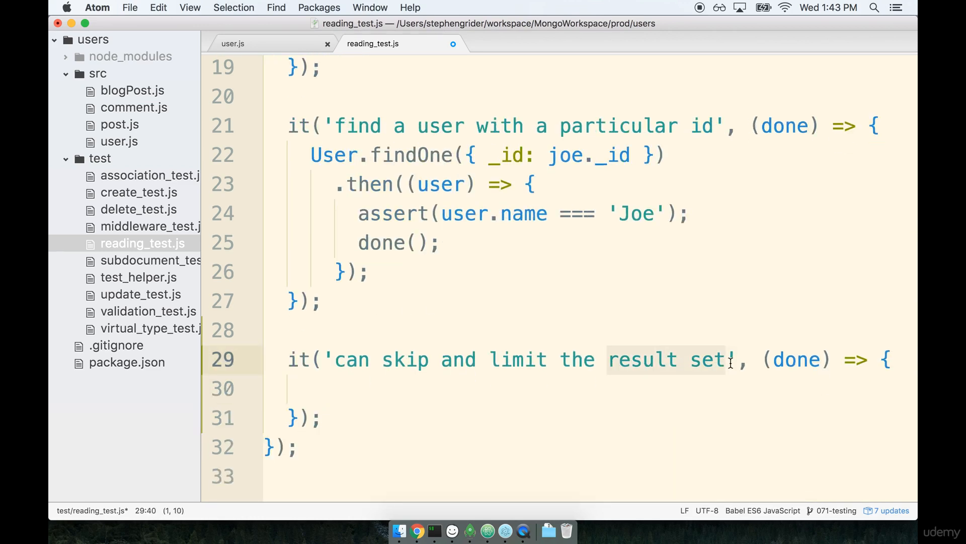
mouse_move(394, 359)
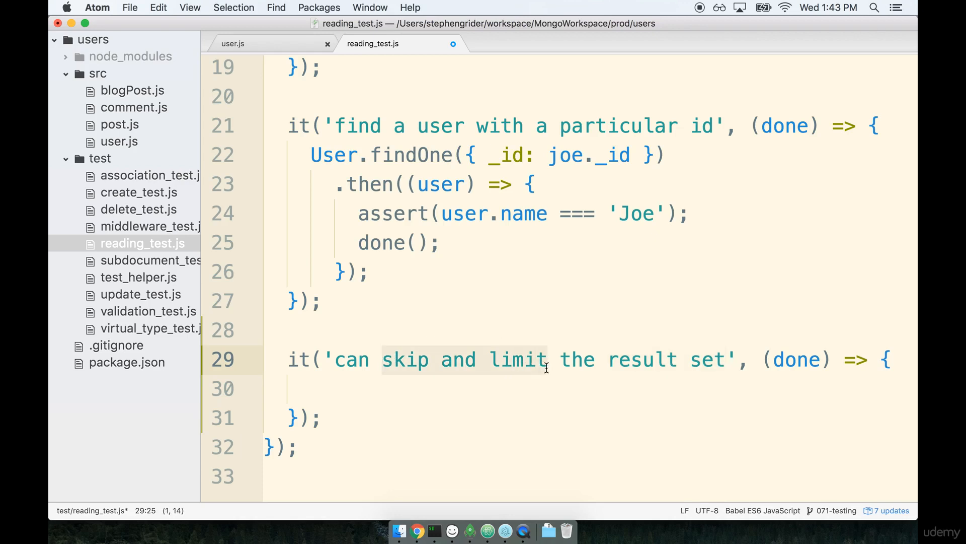
left_click(306, 388)
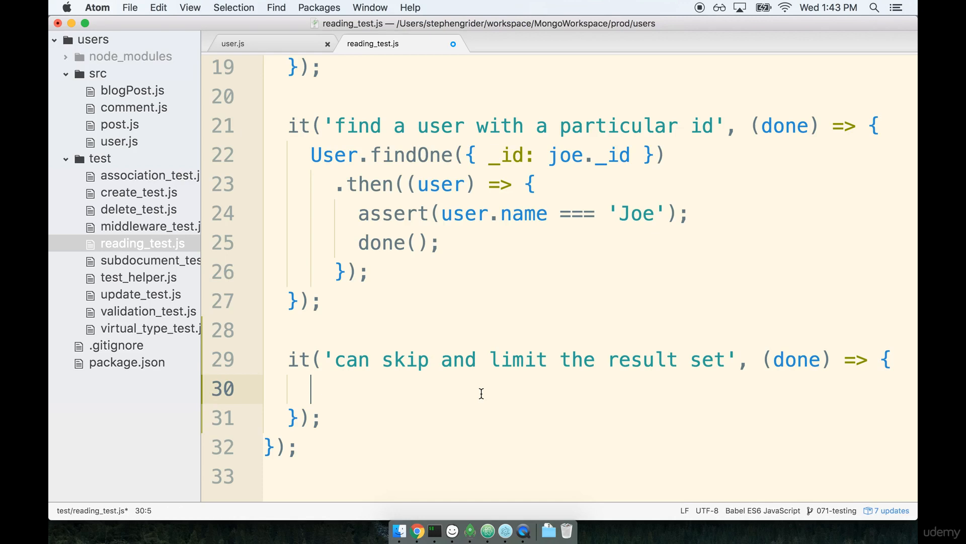
mouse_move(525, 389)
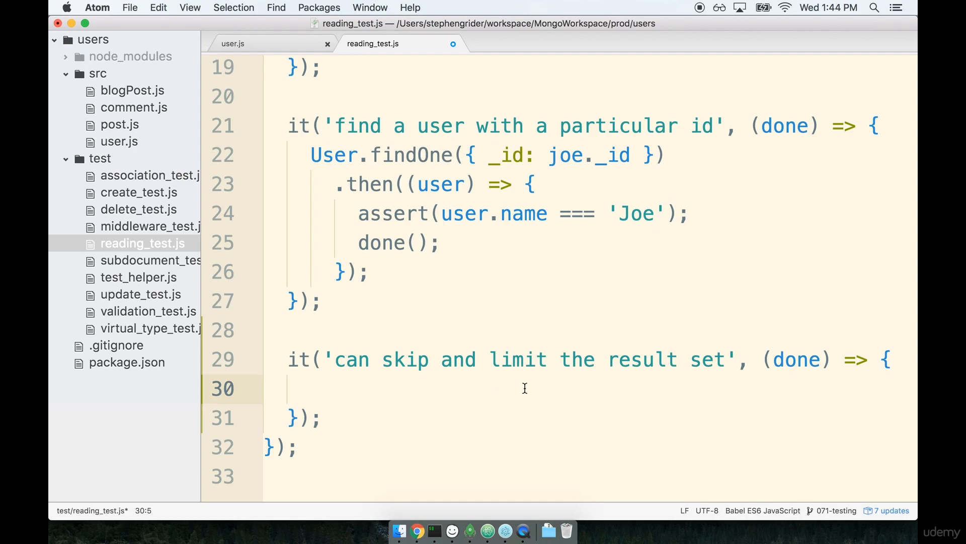
left_click(306, 389)
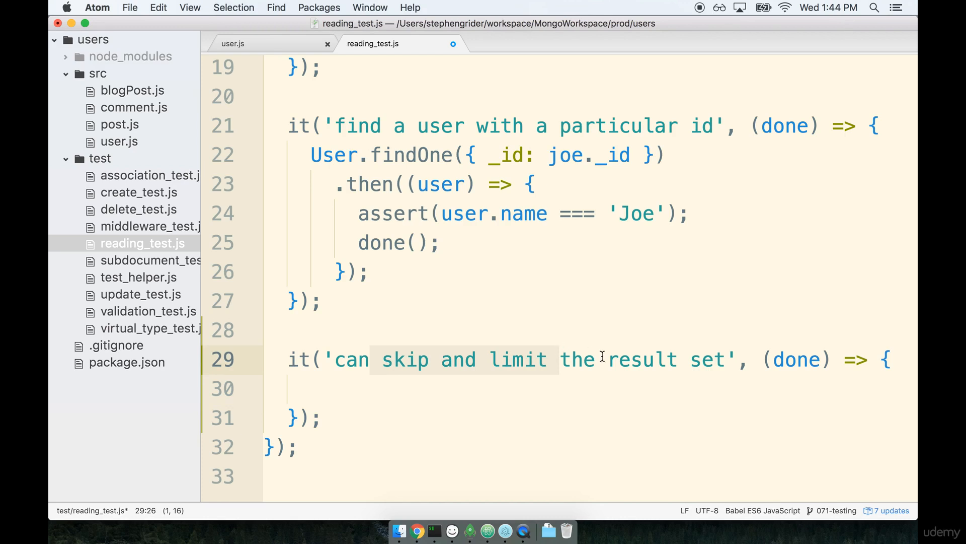
left_click(332, 388)
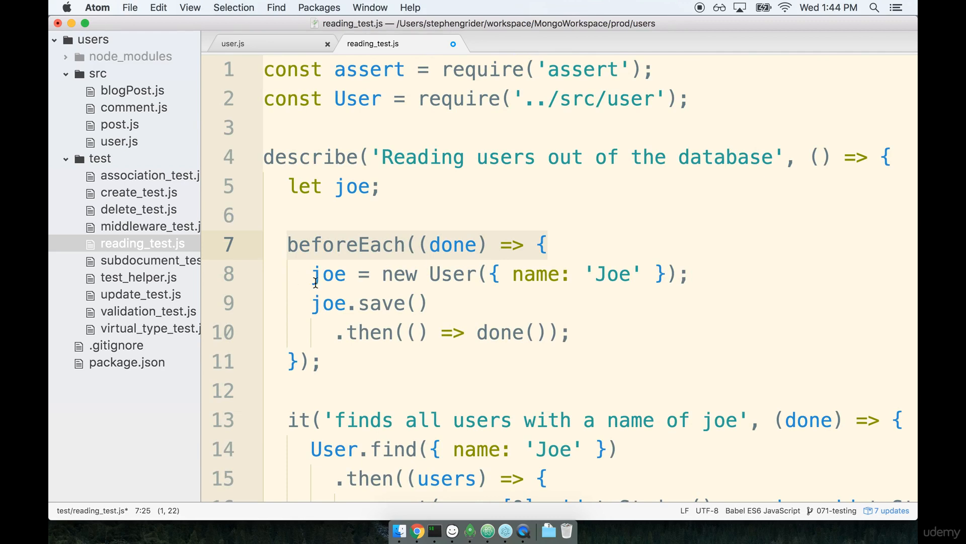
left_click(718, 264)
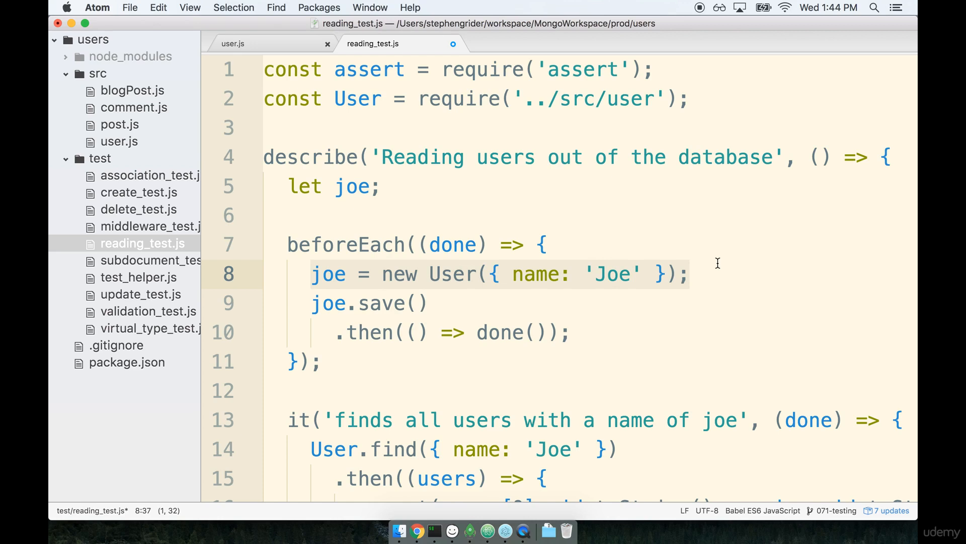
mouse_move(330, 268)
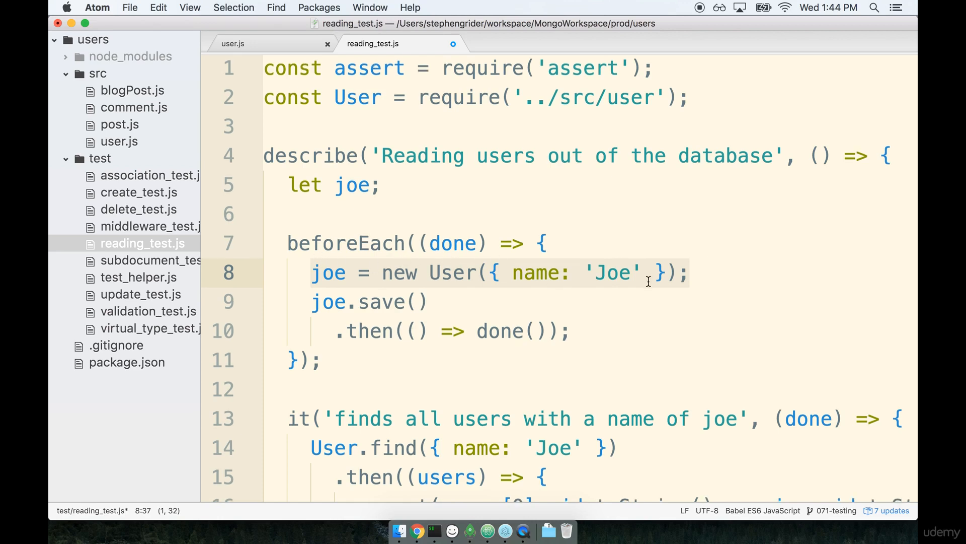
scroll("down", 3)
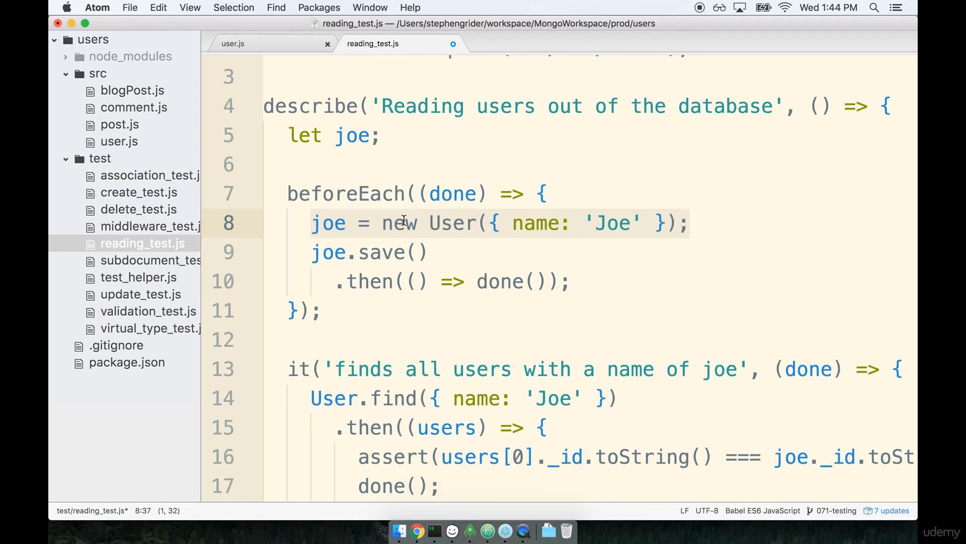
left_click(427, 252)
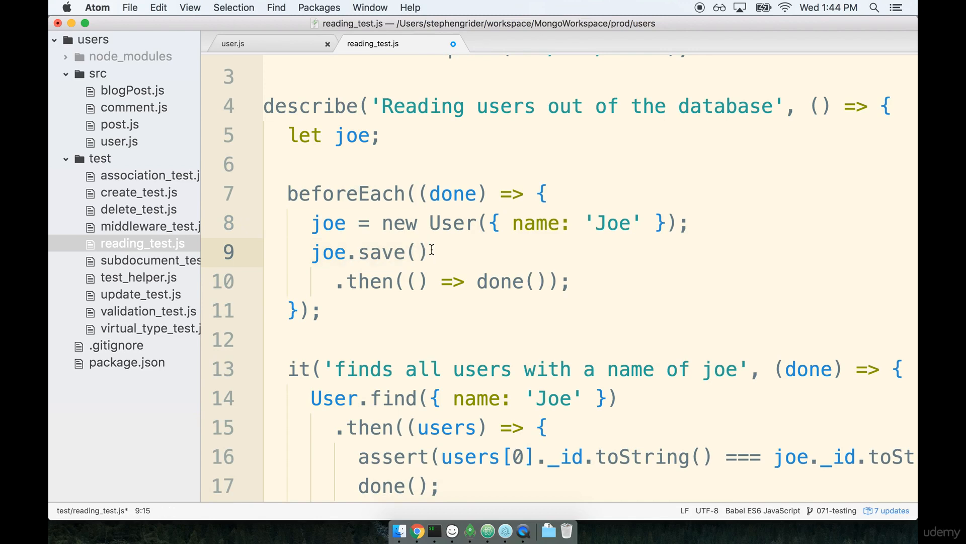
left_click(310, 251)
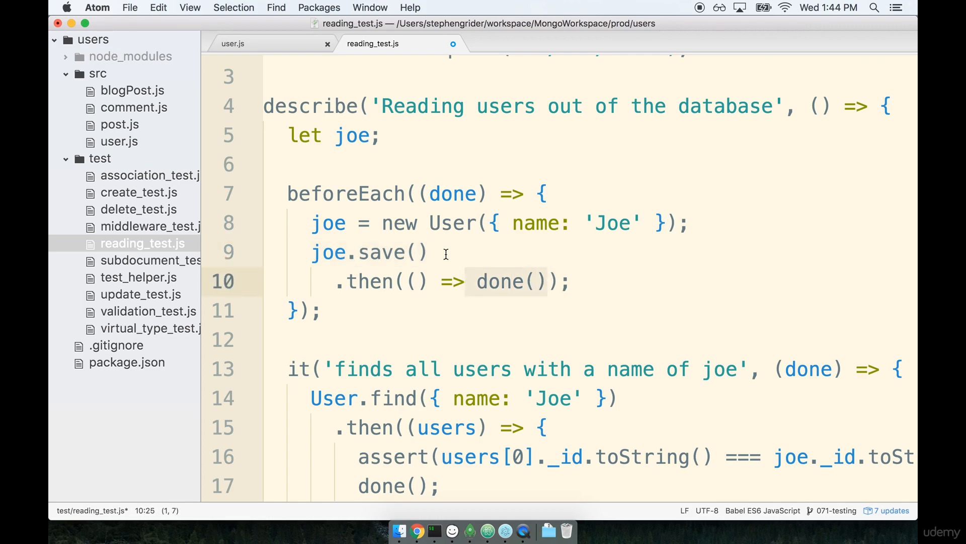
left_click(444, 252)
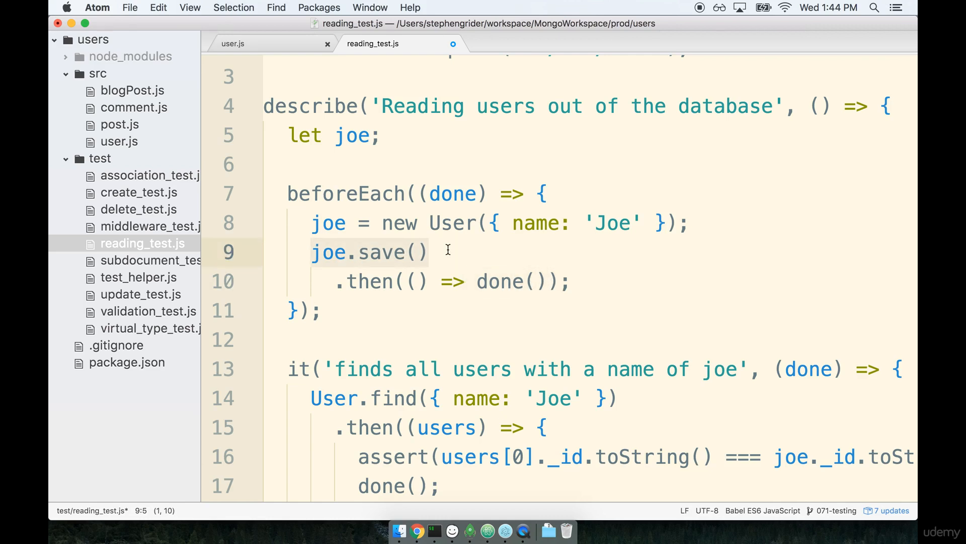
mouse_move(582, 264)
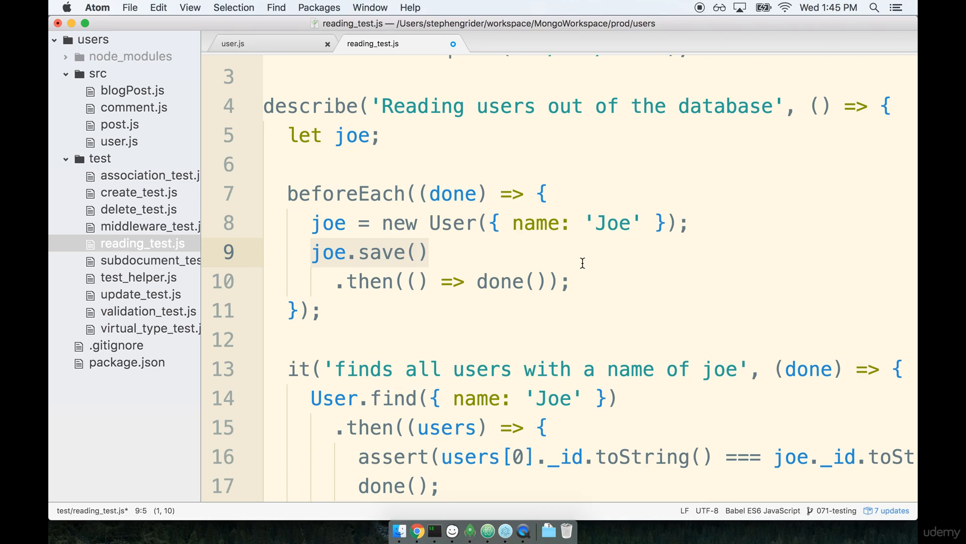
mouse_move(477, 281)
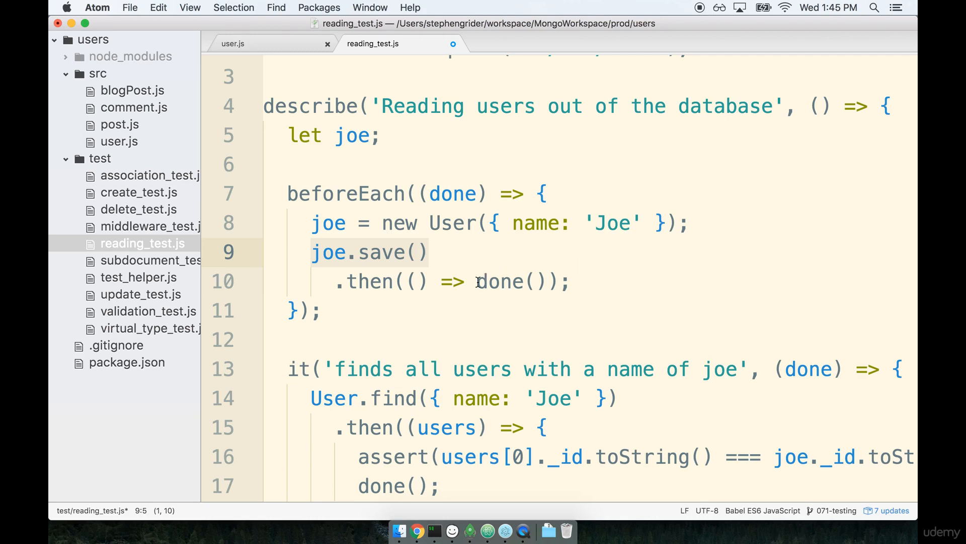
double_click(507, 282)
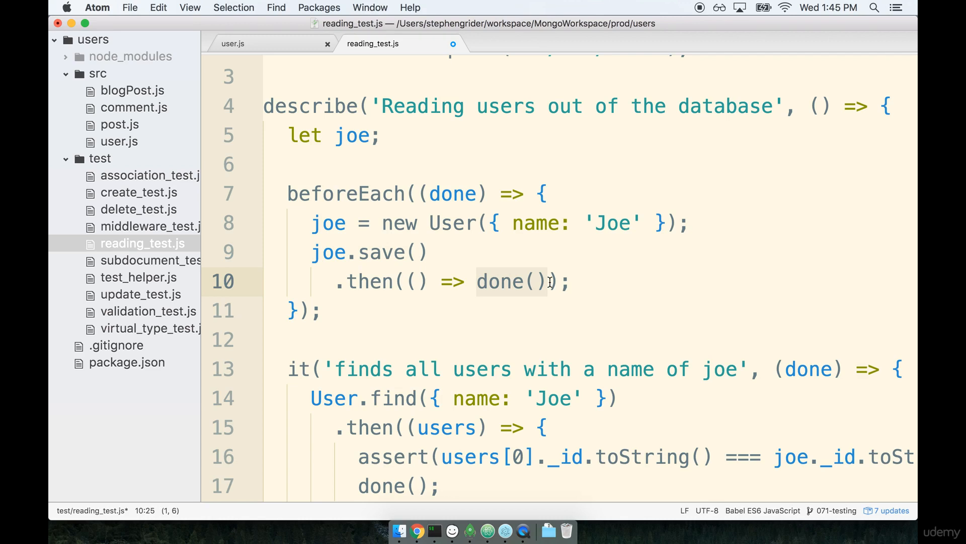
mouse_move(419, 155)
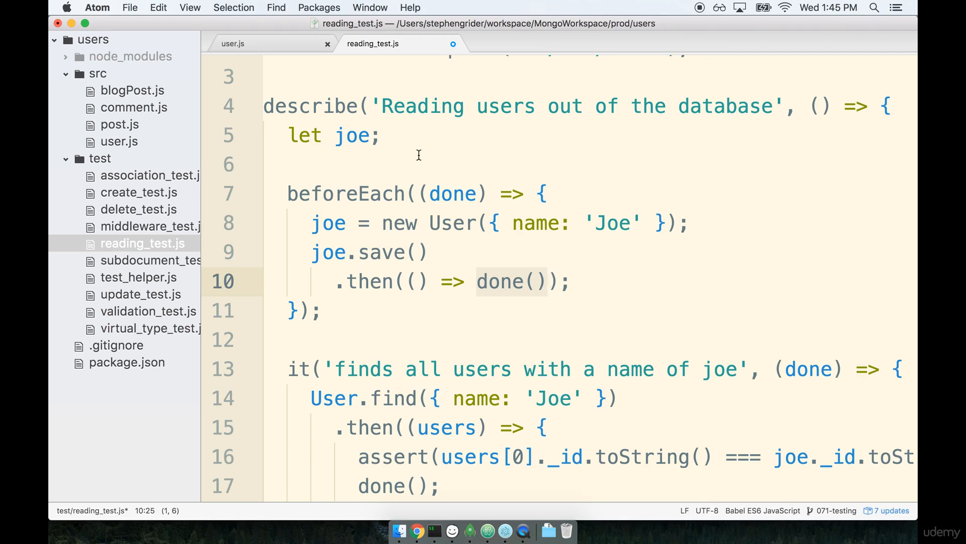
Declare alex and zach alongside joe in the let line of the describe block
left_click(371, 135)
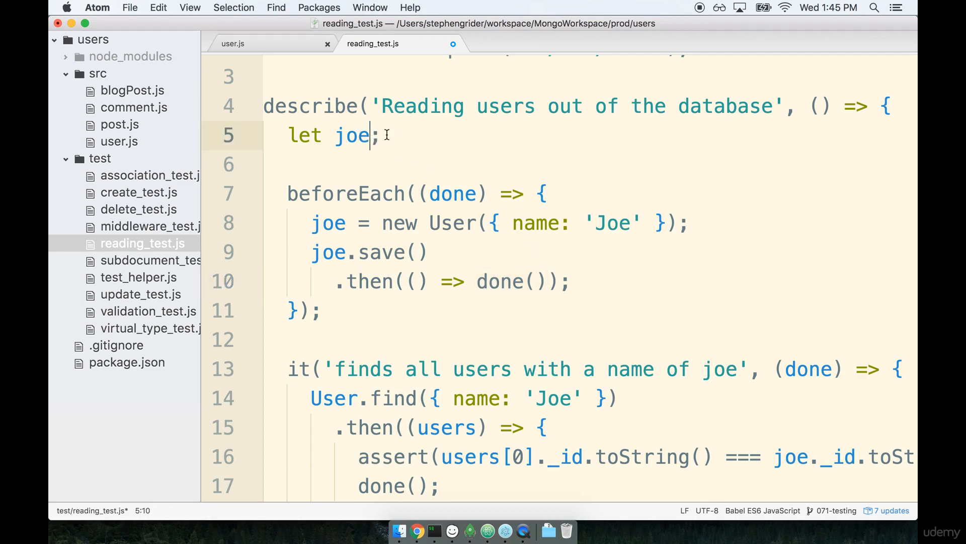
mouse_move(537, 248)
type(", maria,")
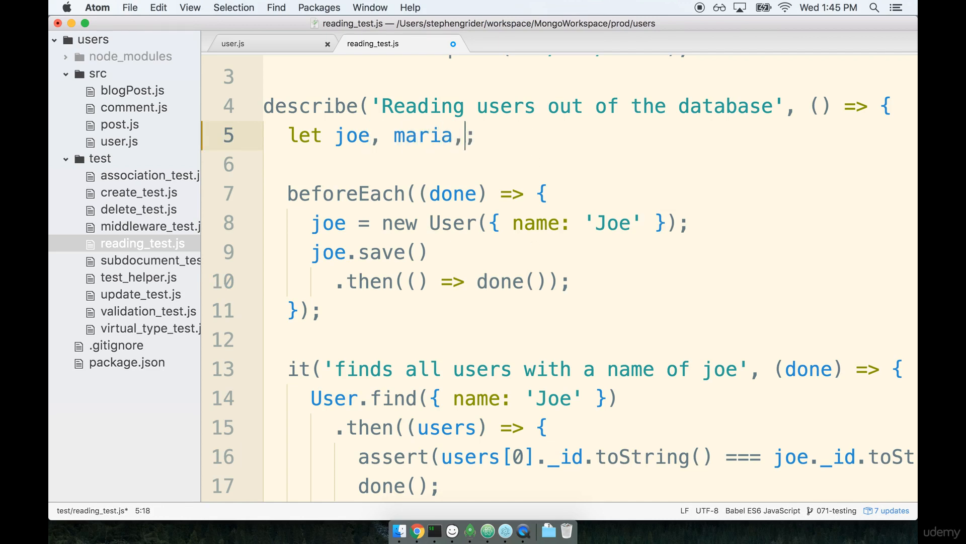
type("alex,")
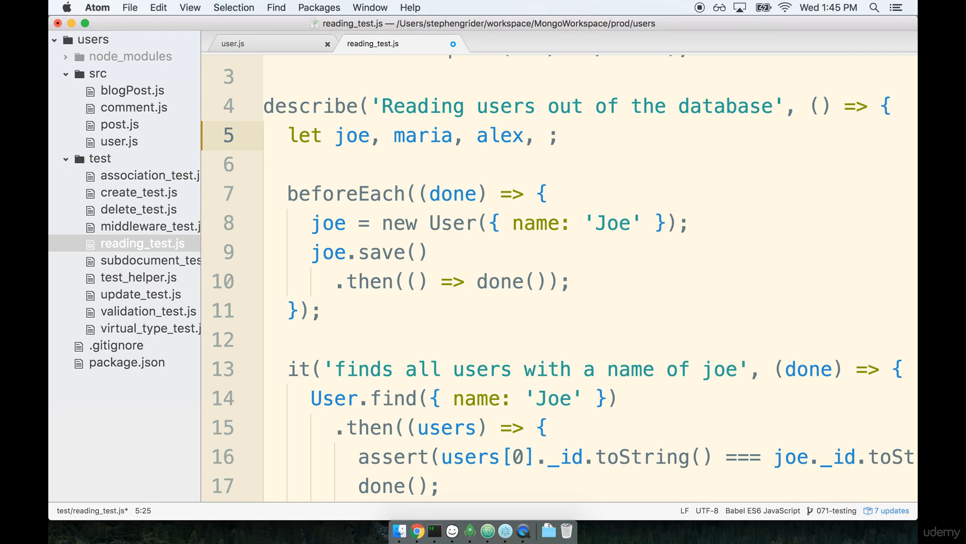
type("zach")
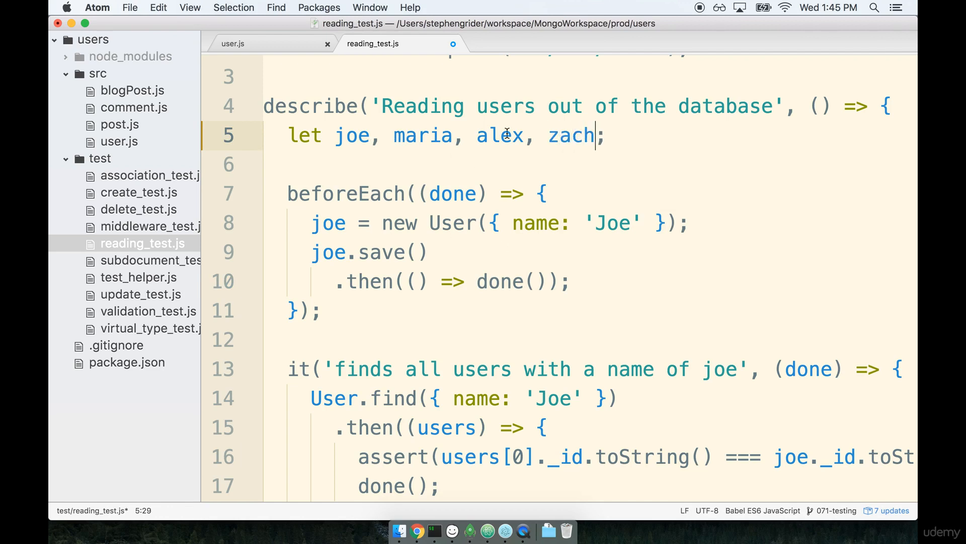
mouse_move(560, 195)
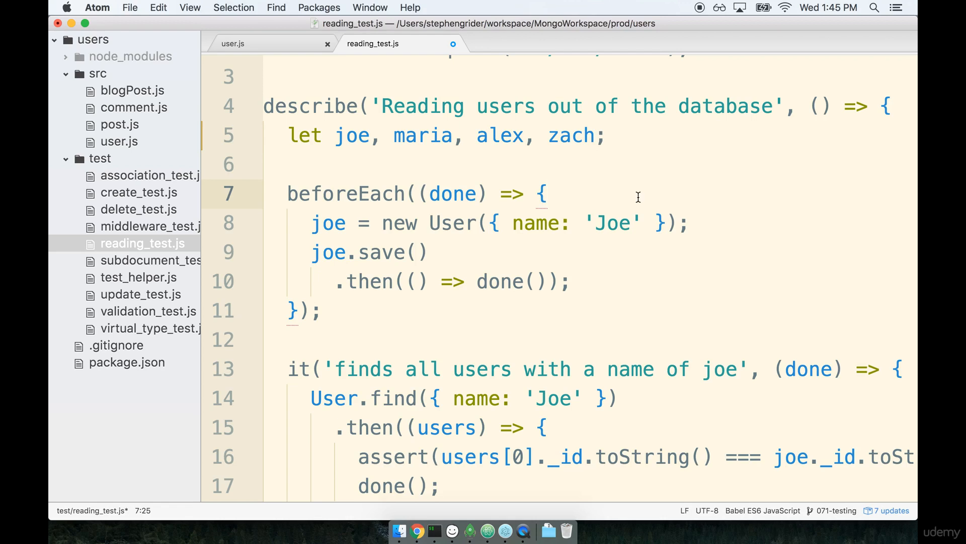
Instantiate alex, maria and zach as new User({ name: ... }) in beforeEach
type("alex = new User({ name: 'Alex' });")
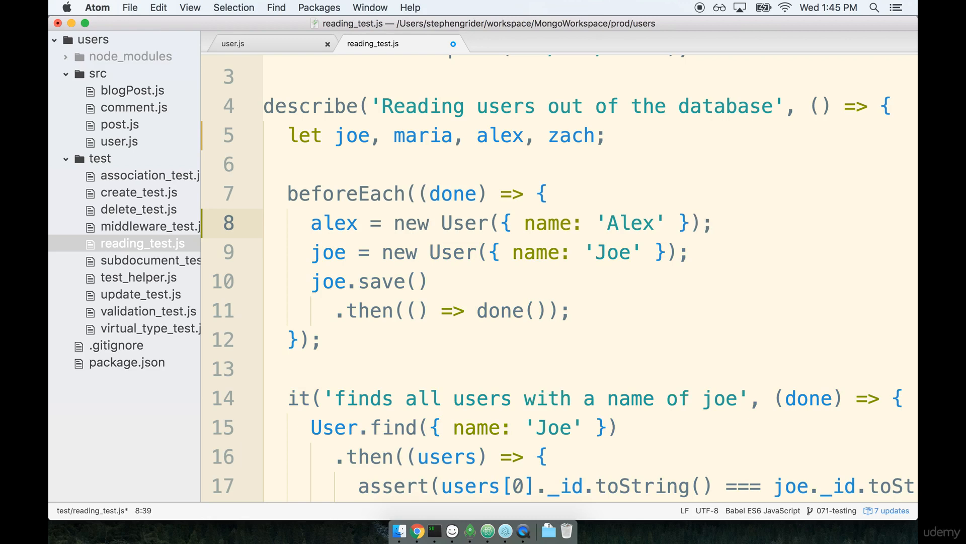
type("maria = new User({")
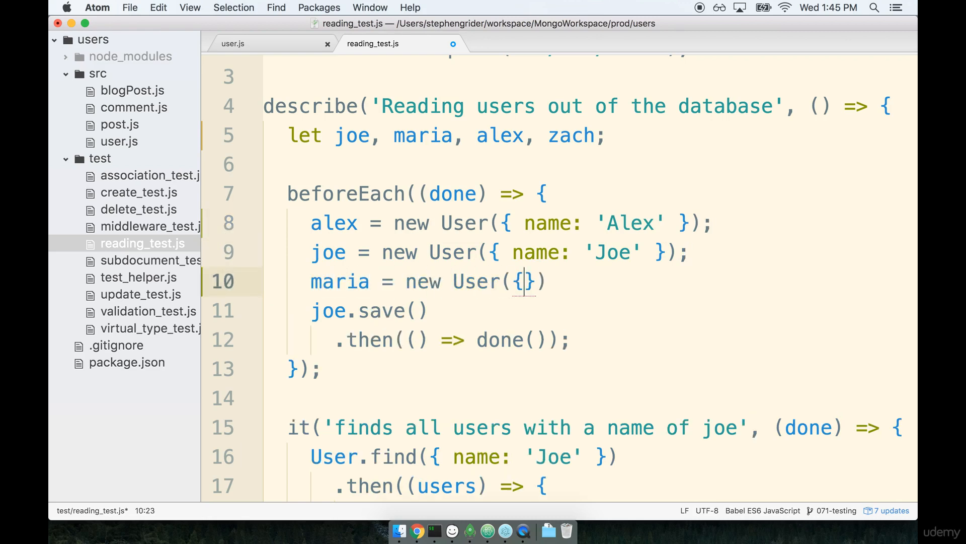
type("name: 'Mari'")
type("z")
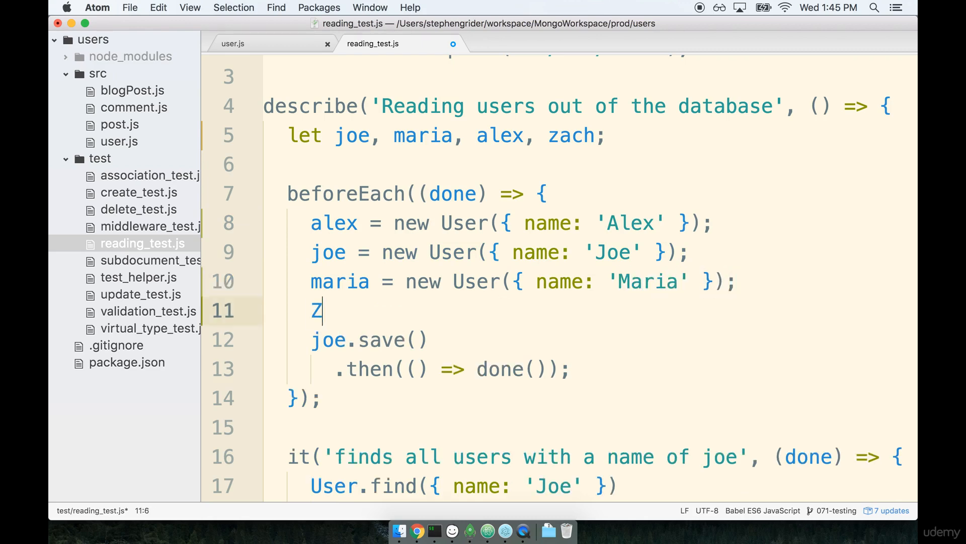
type("ach = new U")
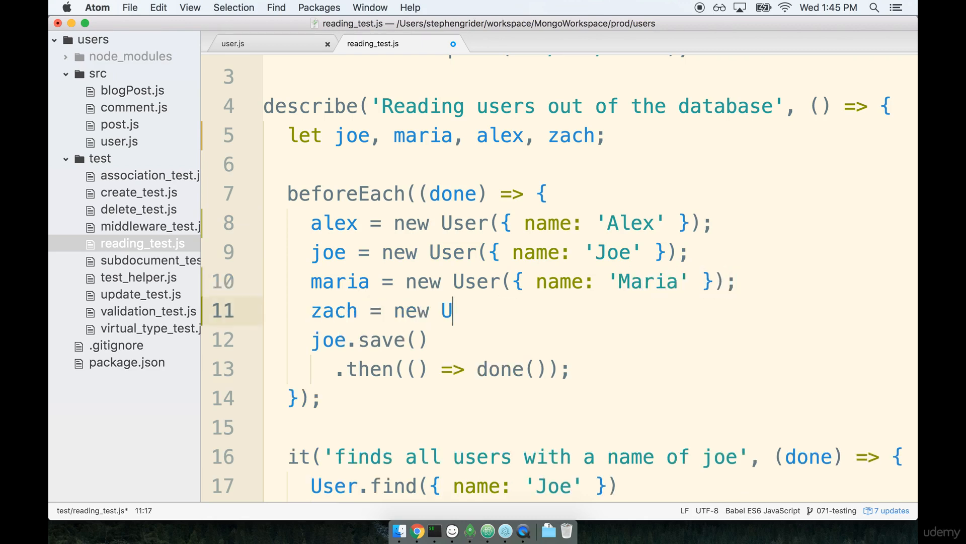
type("ser({ name: 'Z'})")
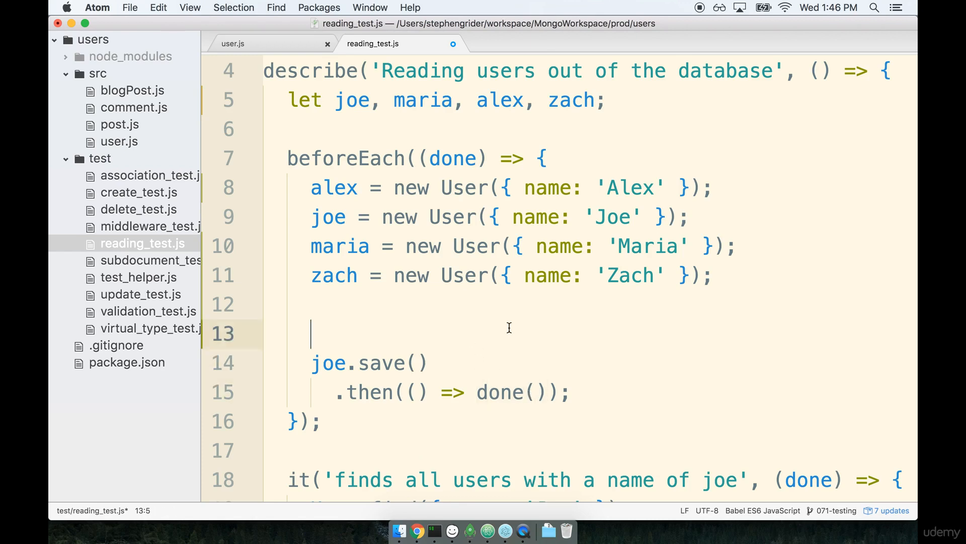
Write Promise.all([alex.save(), joe.save(), maria.save(), zach.save()]) in beforeEach
type("Promise")
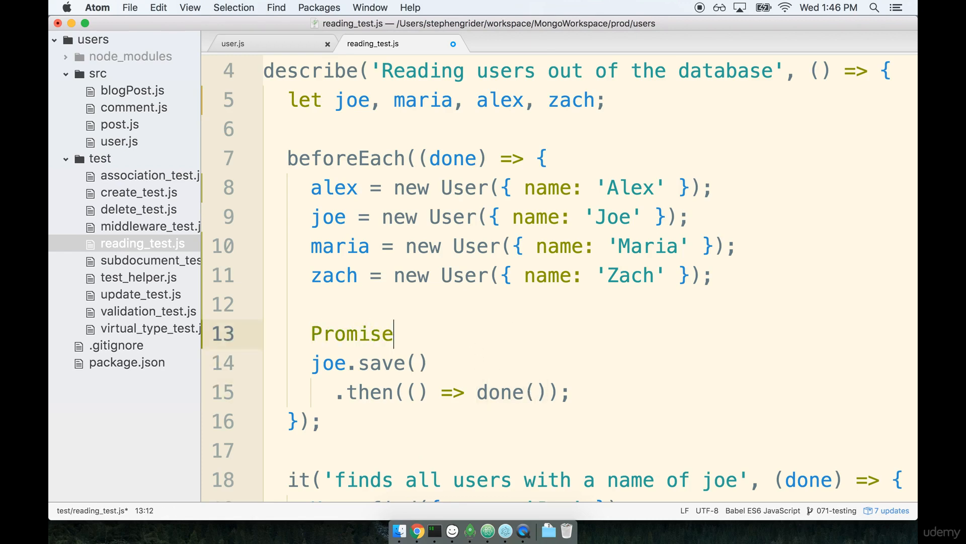
type(".all()")
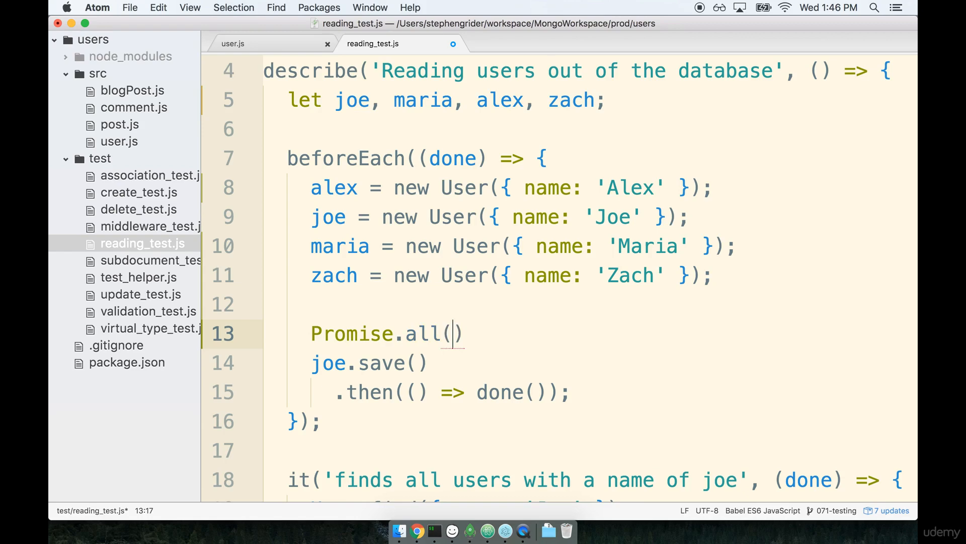
type("[")
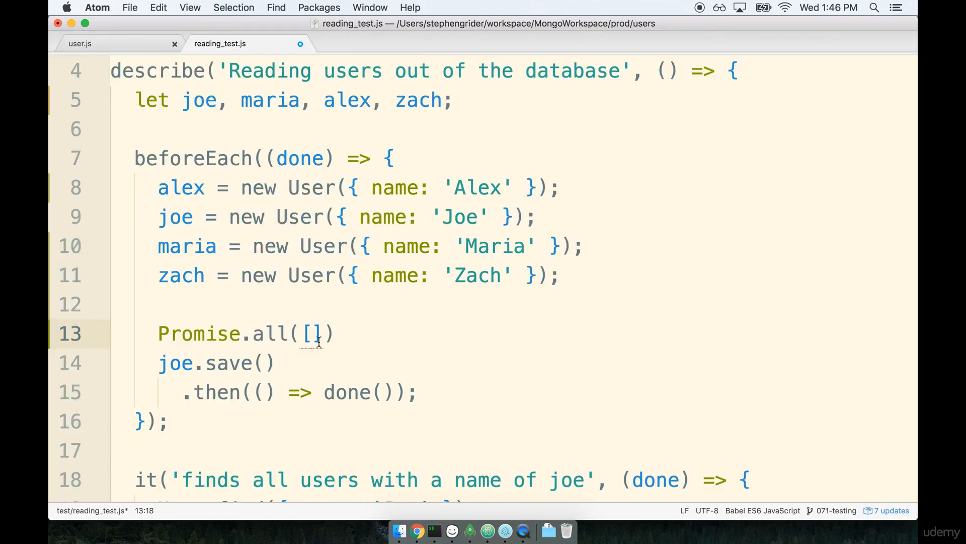
type("a")
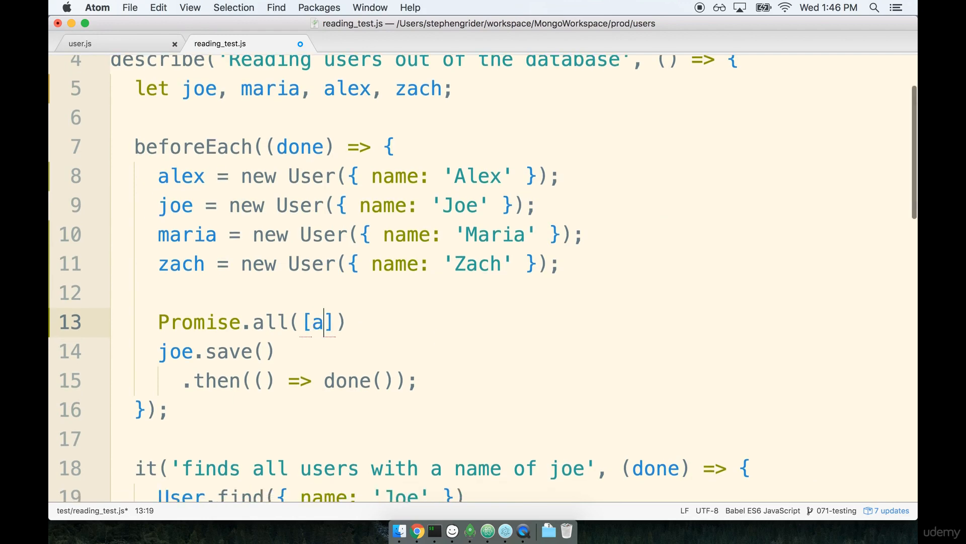
type("lex.save(),")
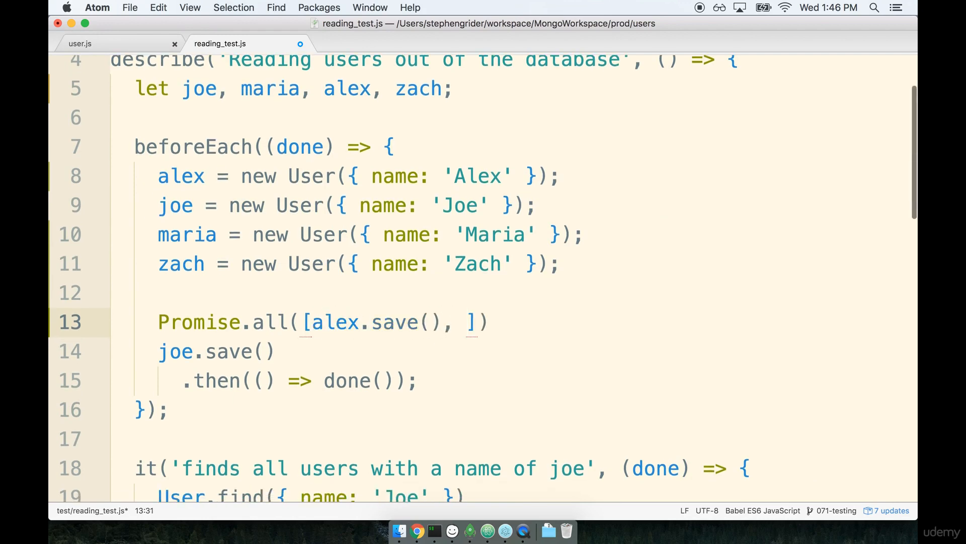
type("joe.")
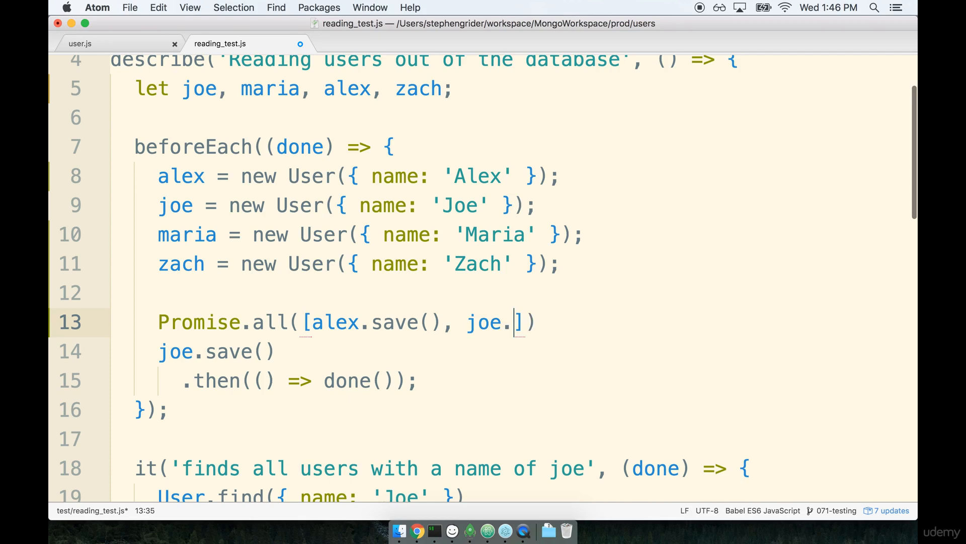
type("save(), maria")
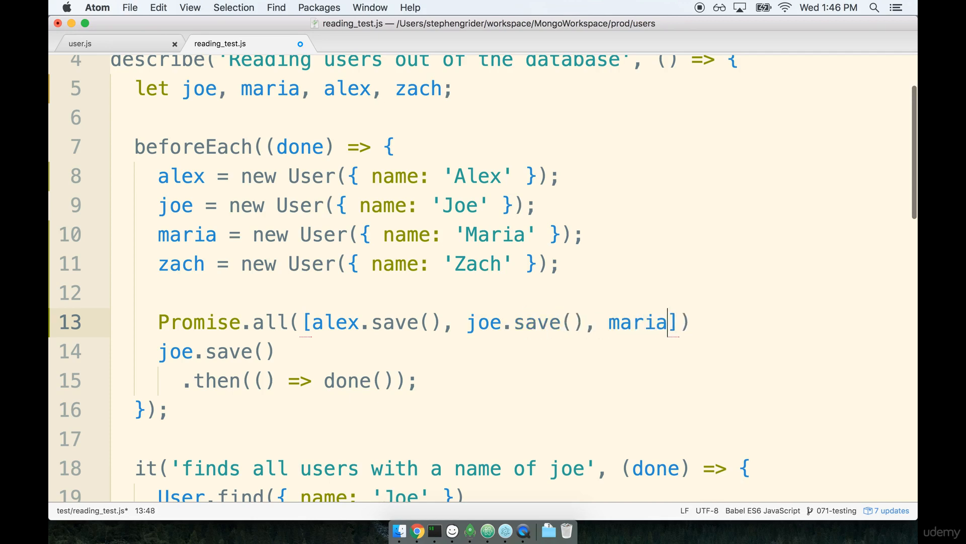
type(".save(), zach")
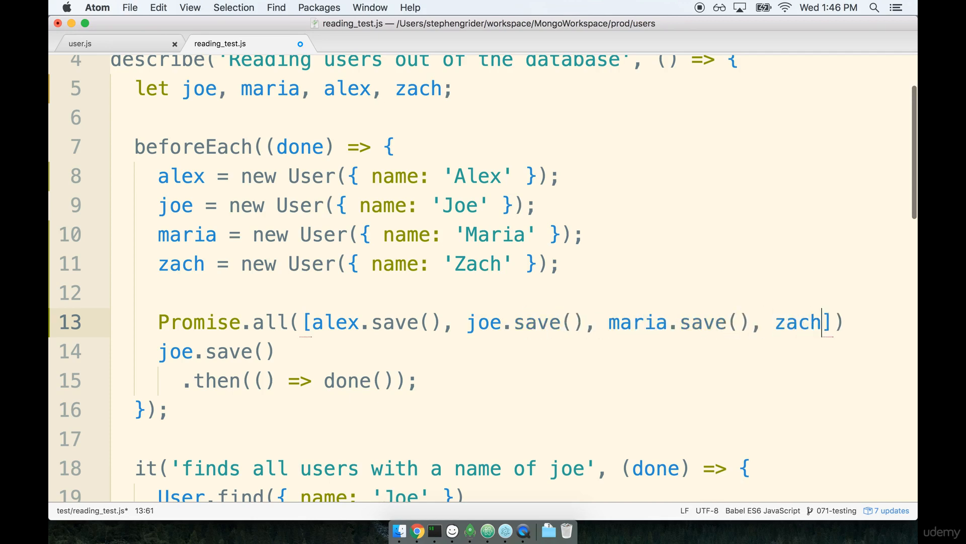
type(".save()")
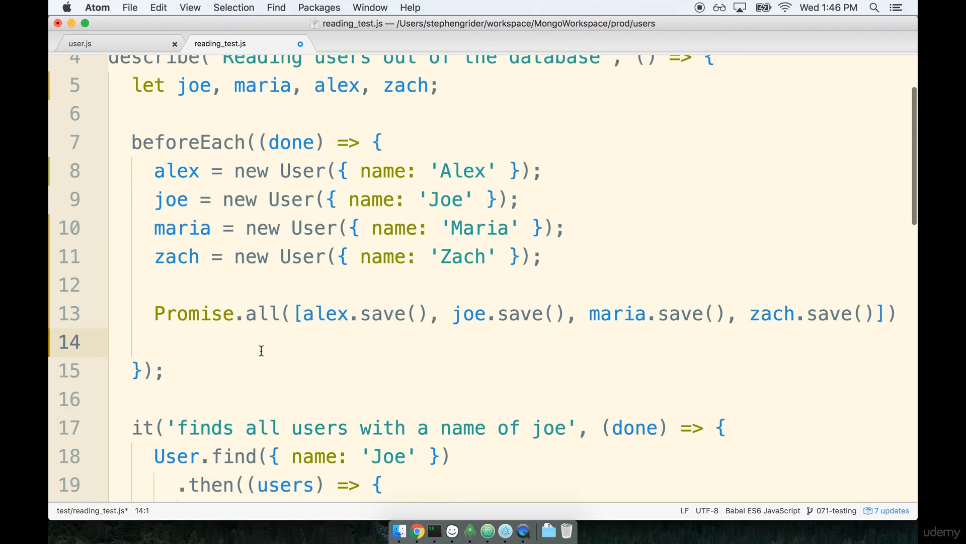
Chain .then(() => done()) onto the Promise.all and save the file
scroll("down", 3)
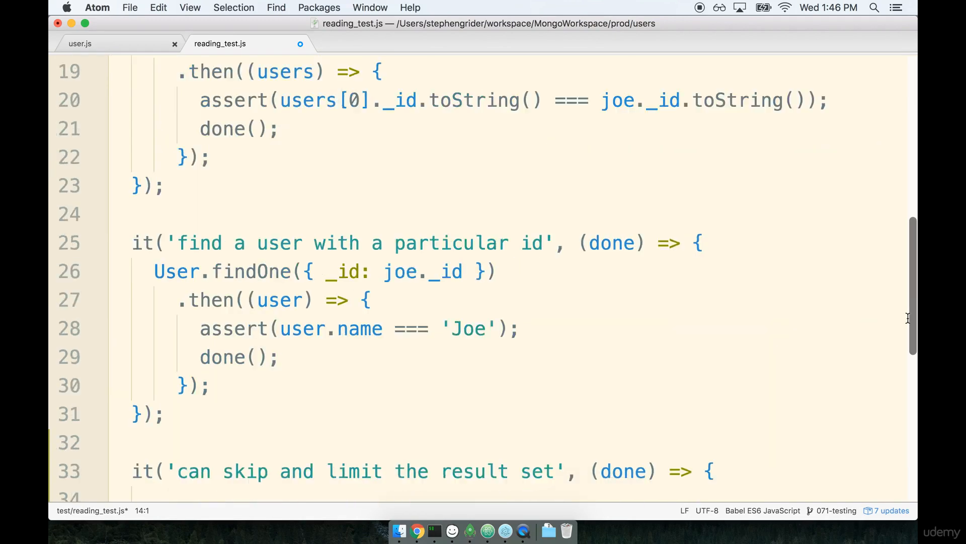
scroll("up", 3)
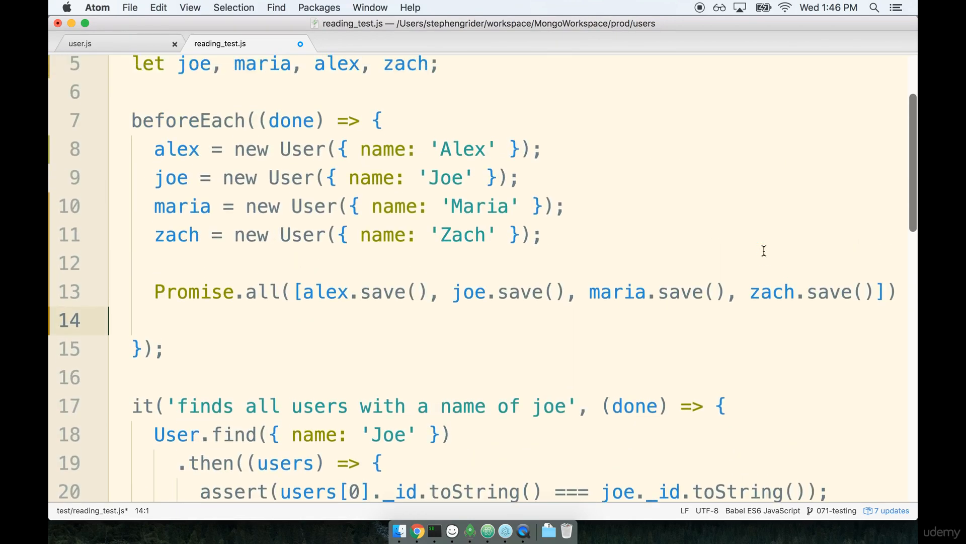
type(".then(() => done());")
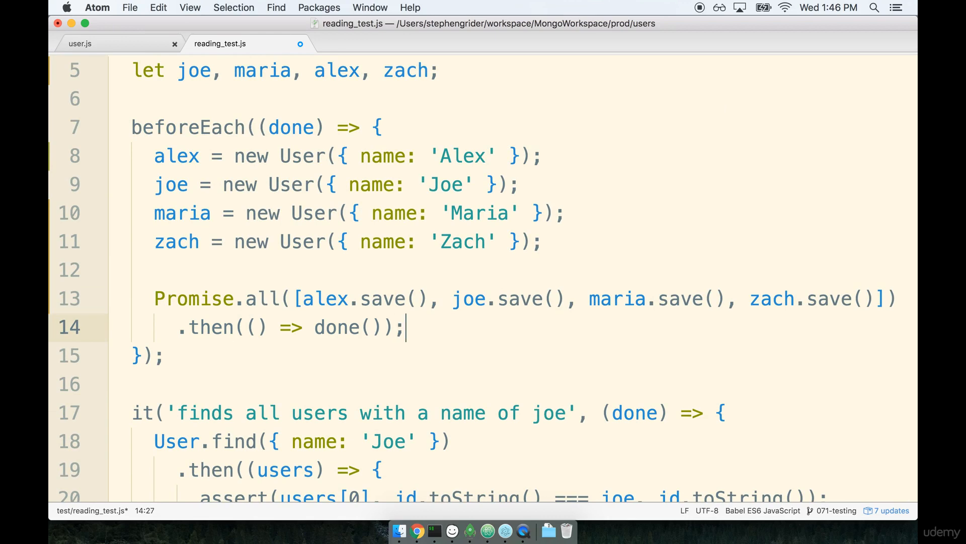
key("cmd+s")
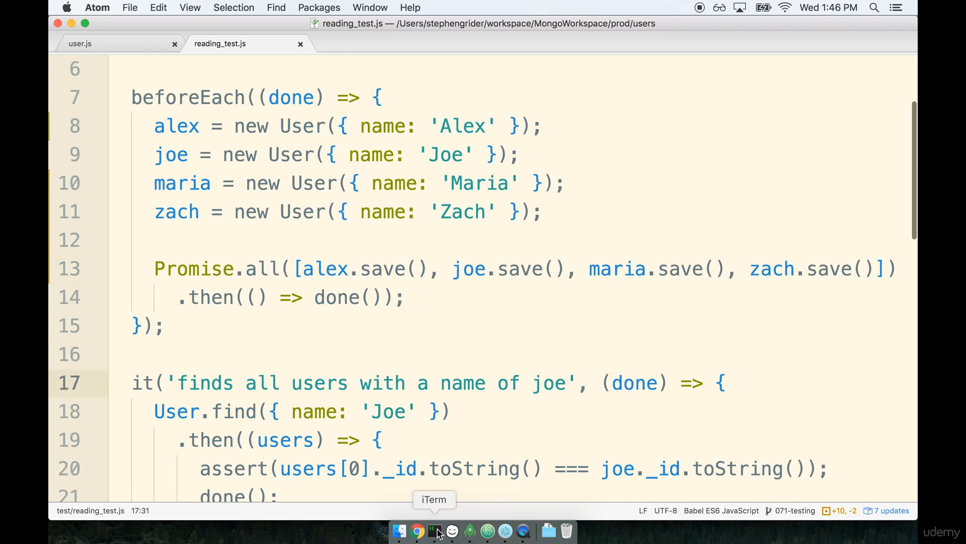
Remove done from the (done) => callback of the 'can skip and limit' test
left_click(435, 531)
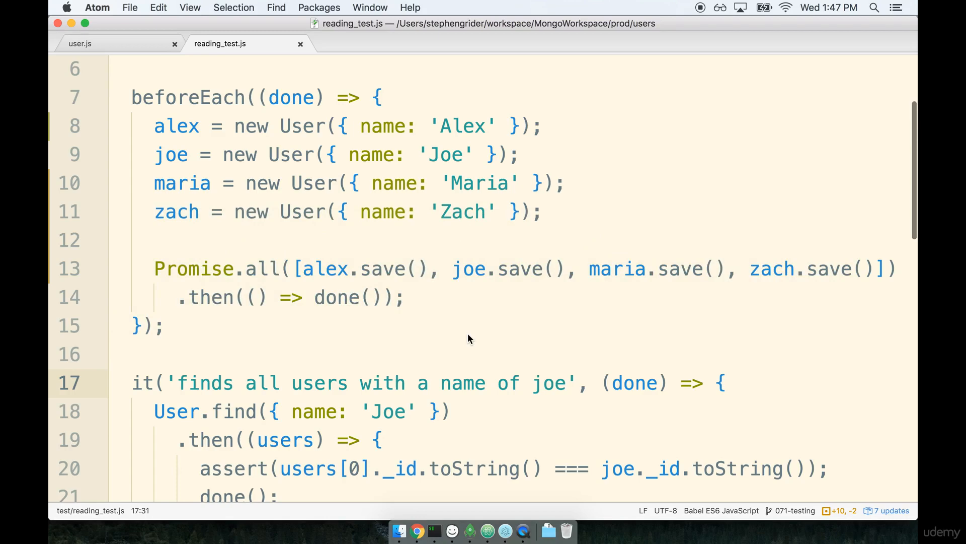
scroll("down", 3)
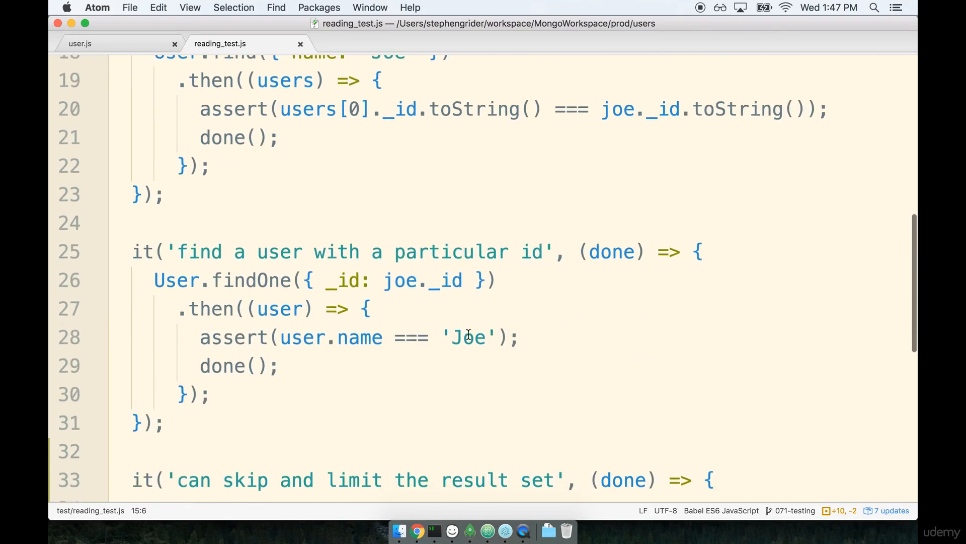
scroll("down", 3)
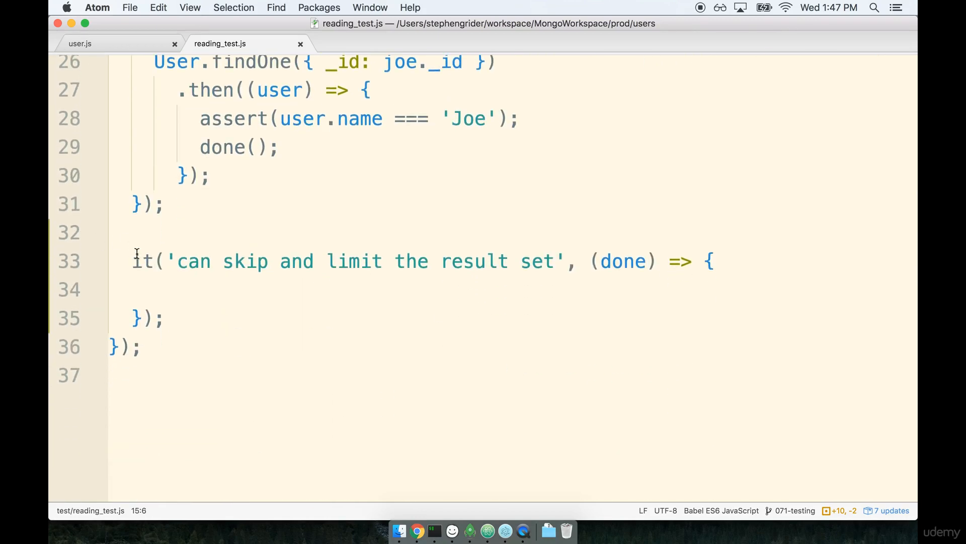
mouse_move(441, 261)
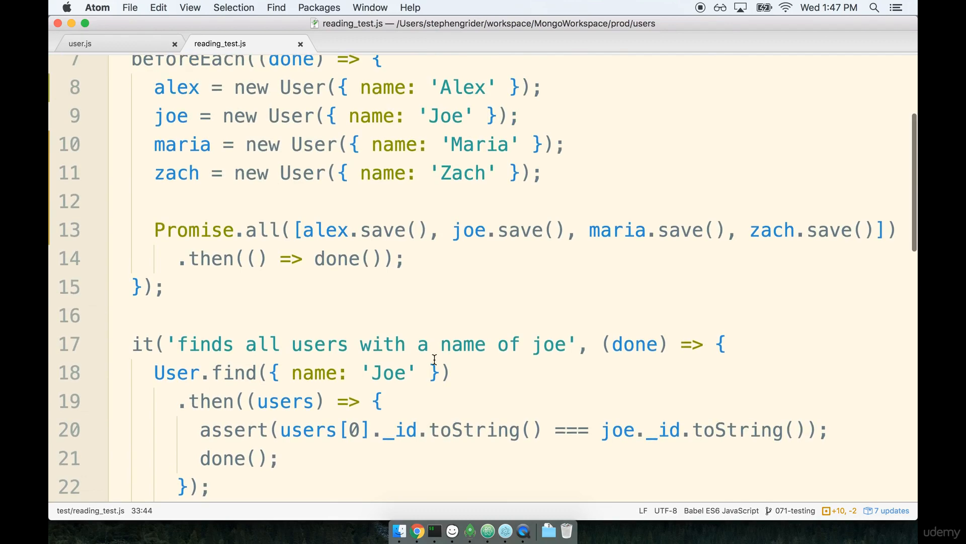
scroll("down", 3)
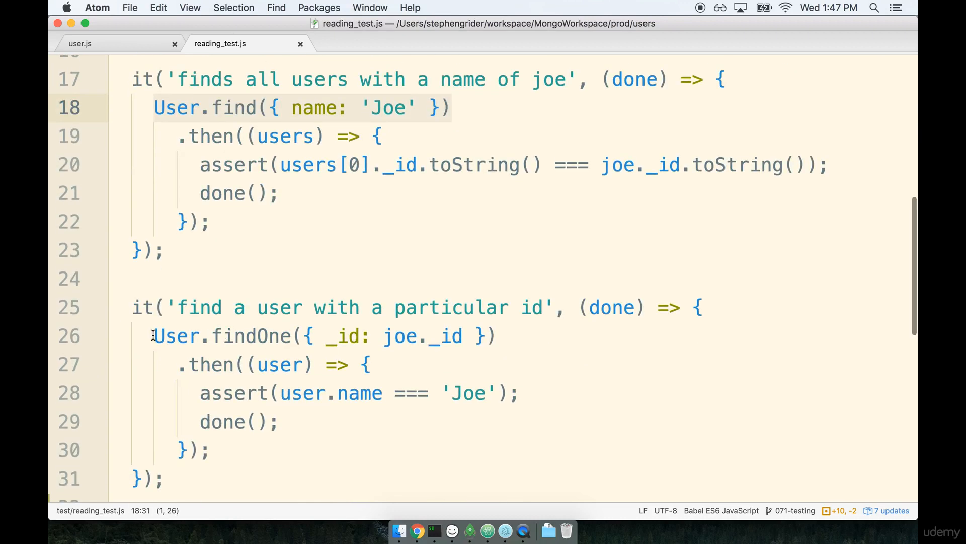
left_click(565, 400)
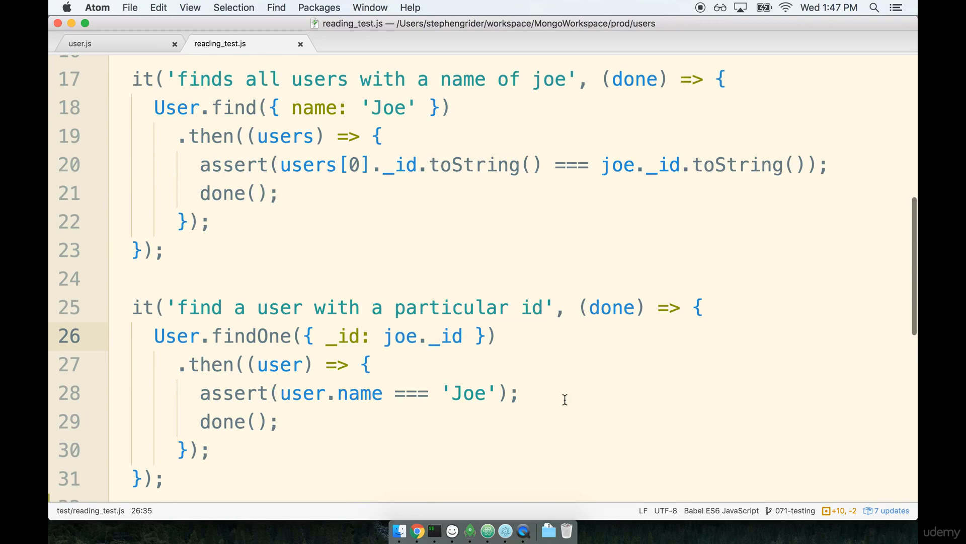
scroll("down", 3)
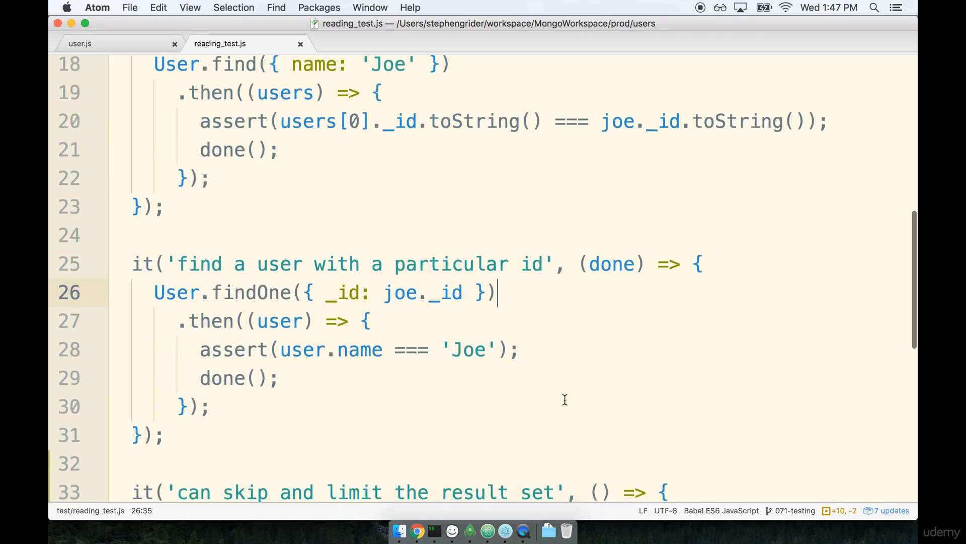
scroll("down", 3)
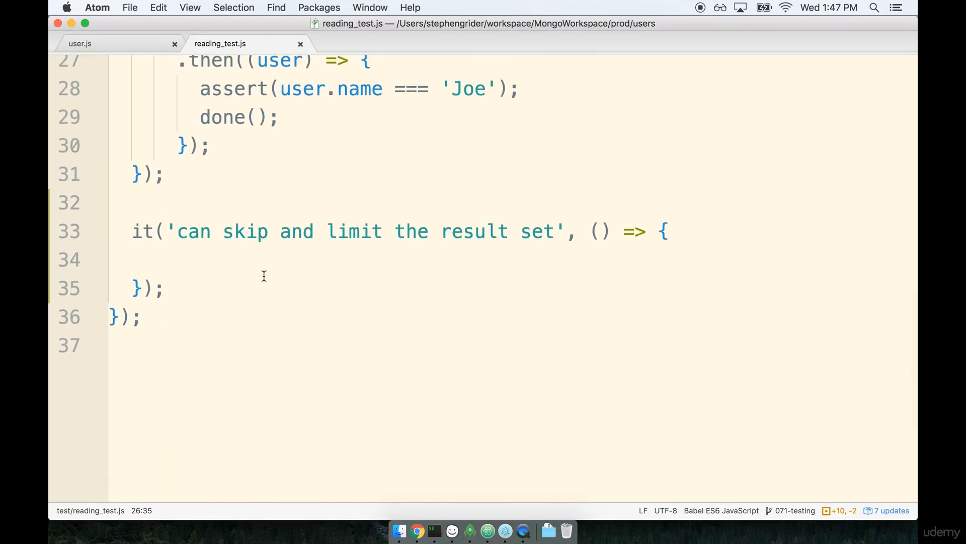
Write User.find({}) in the test body, dropping the name: 'Joe' filter
left_click(263, 274)
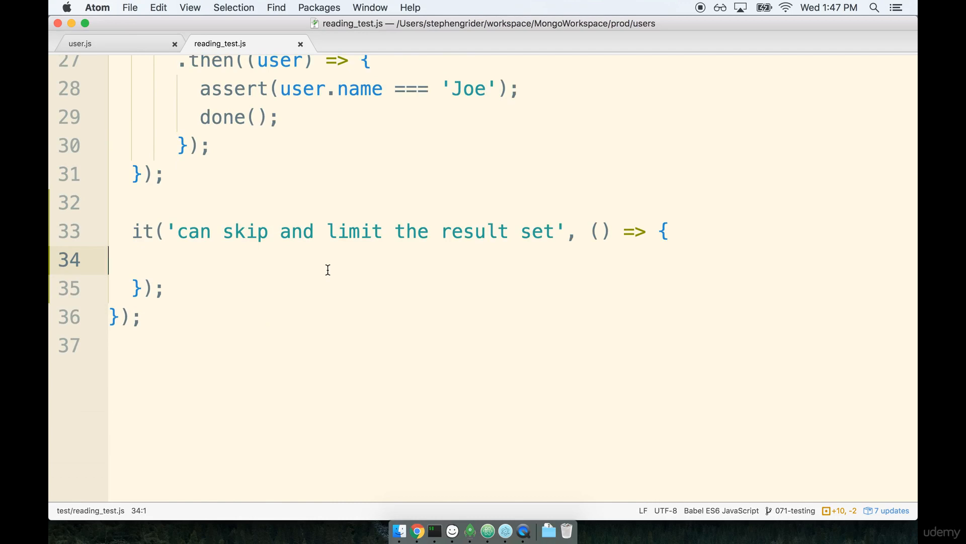
mouse_move(202, 272)
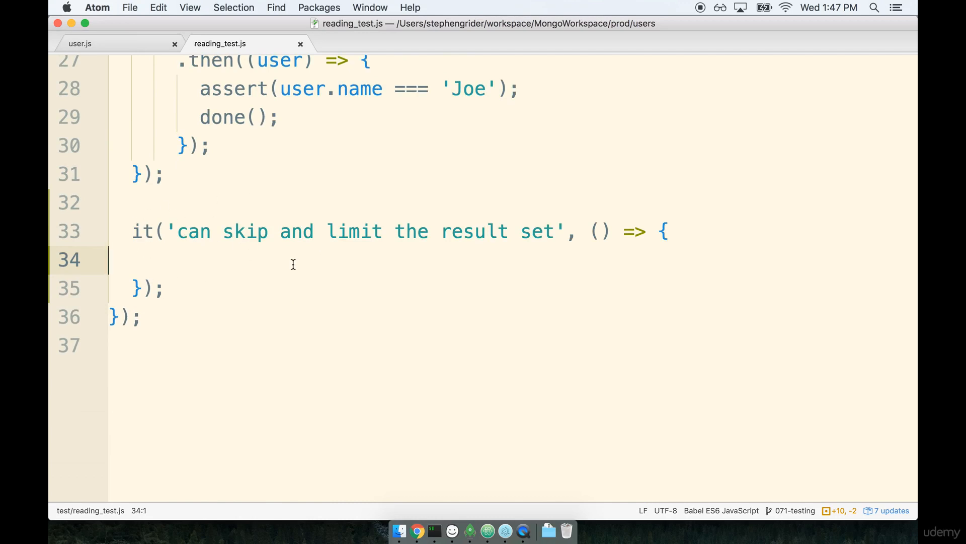
mouse_move(363, 256)
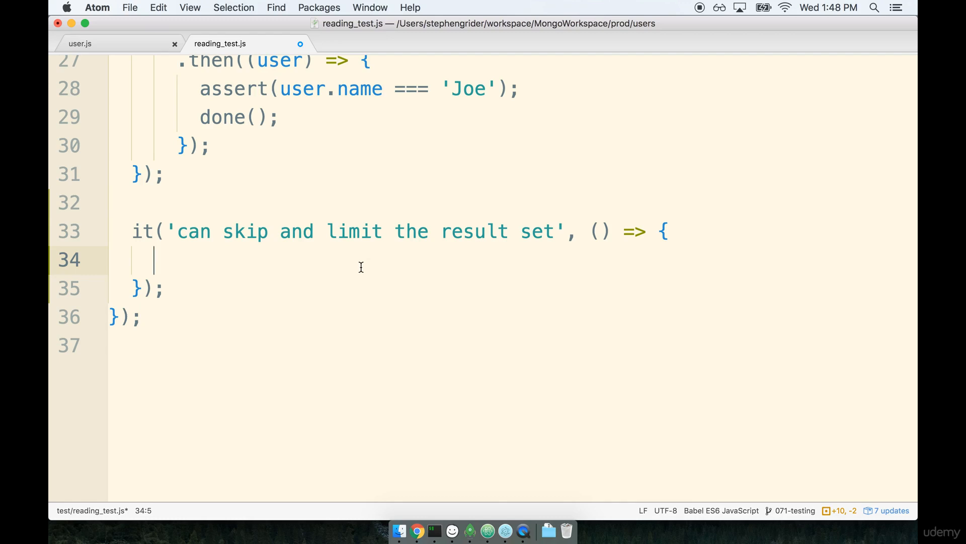
type("User.find({")
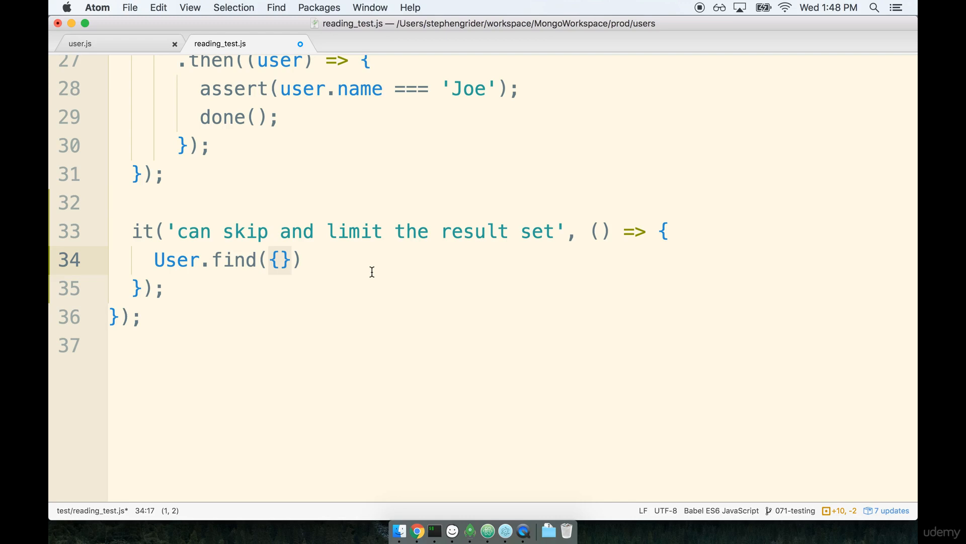
mouse_move(275, 259)
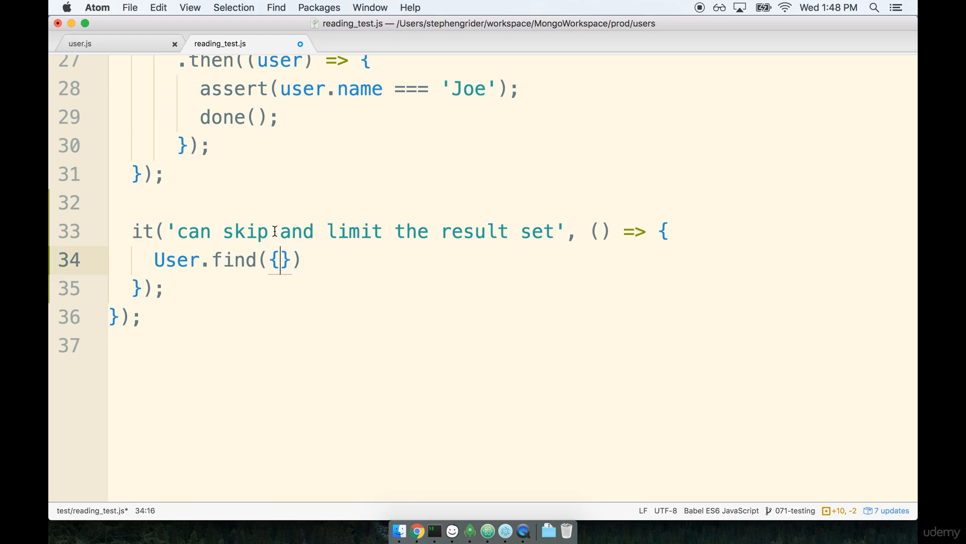
type("na")
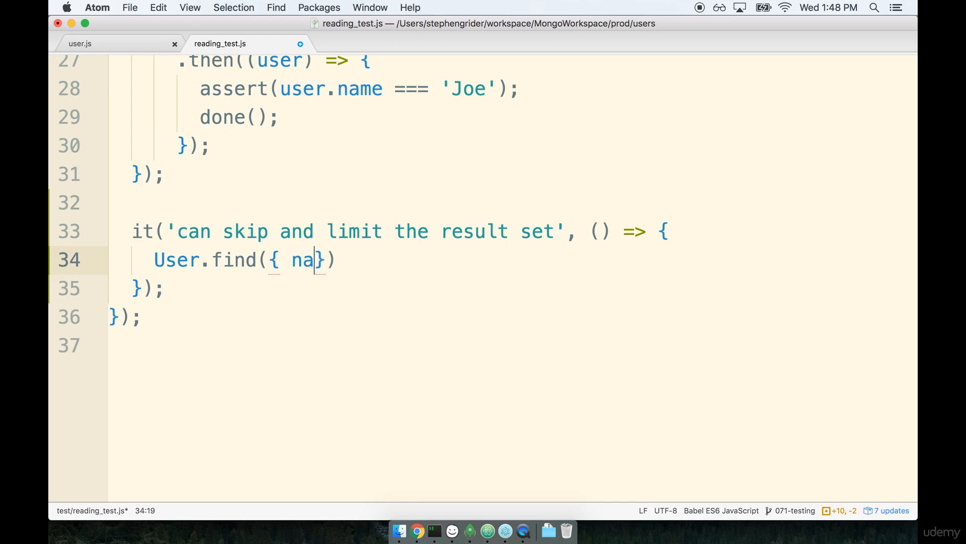
type("me: 'Joe'")
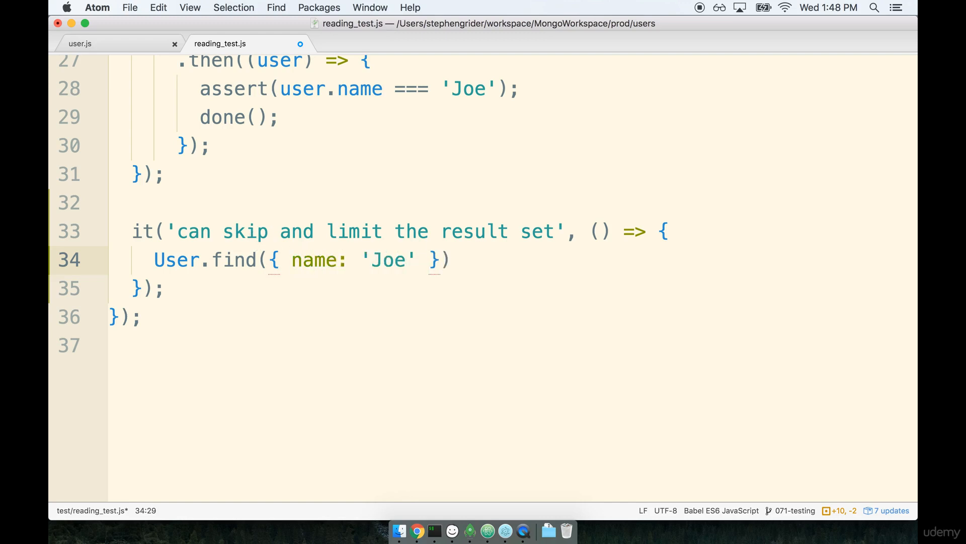
left_click_drag(293, 260, 425, 260)
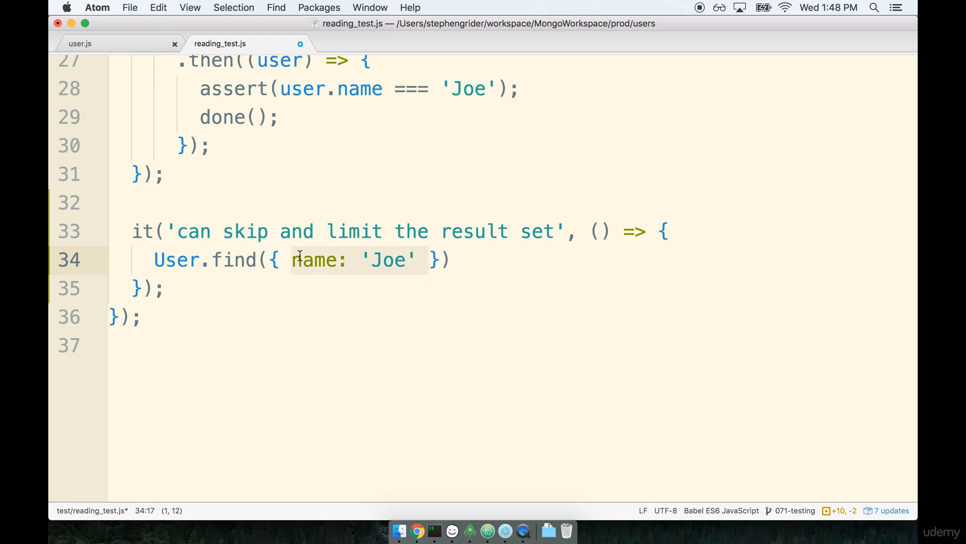
key("delete")
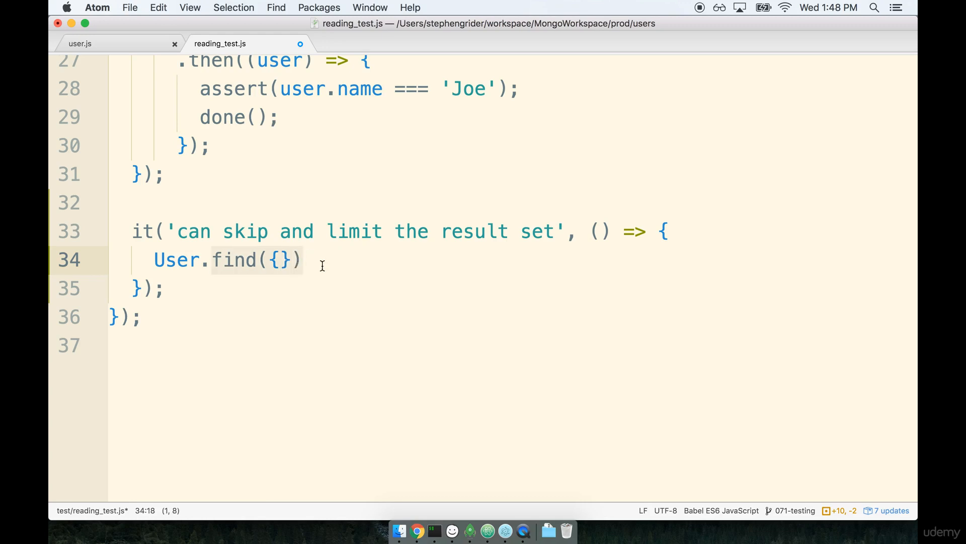
mouse_move(363, 264)
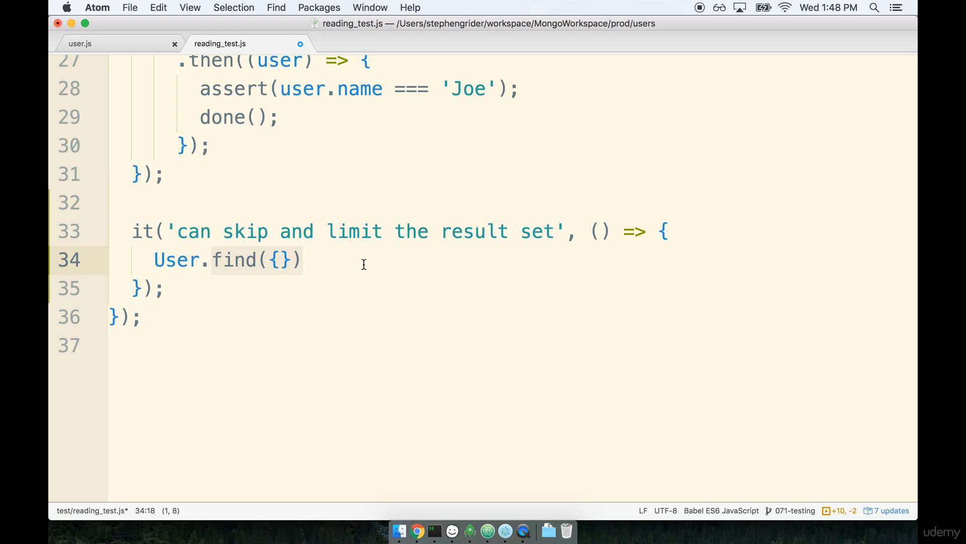
Chain .skip(1).limit(2) onto the query and start a comment line above it
type(".s")
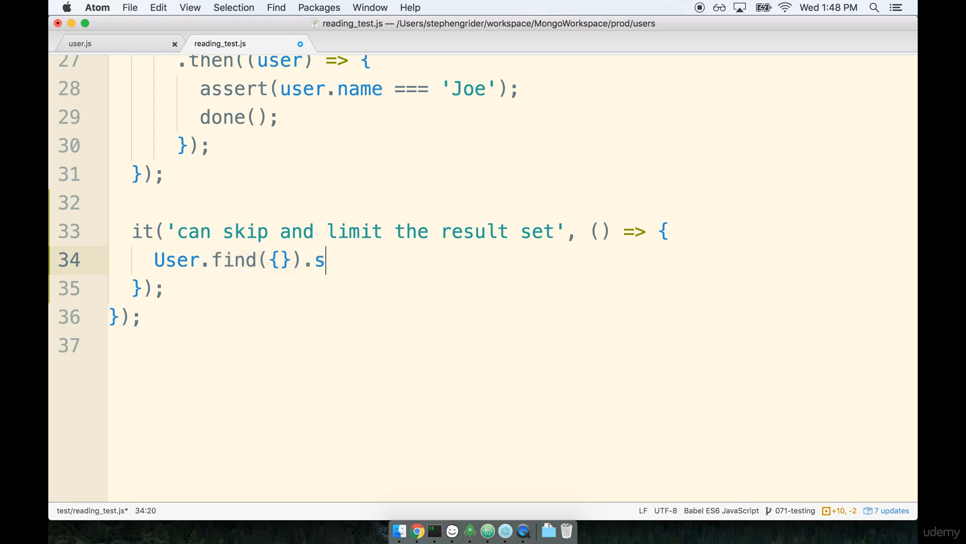
type("kip")
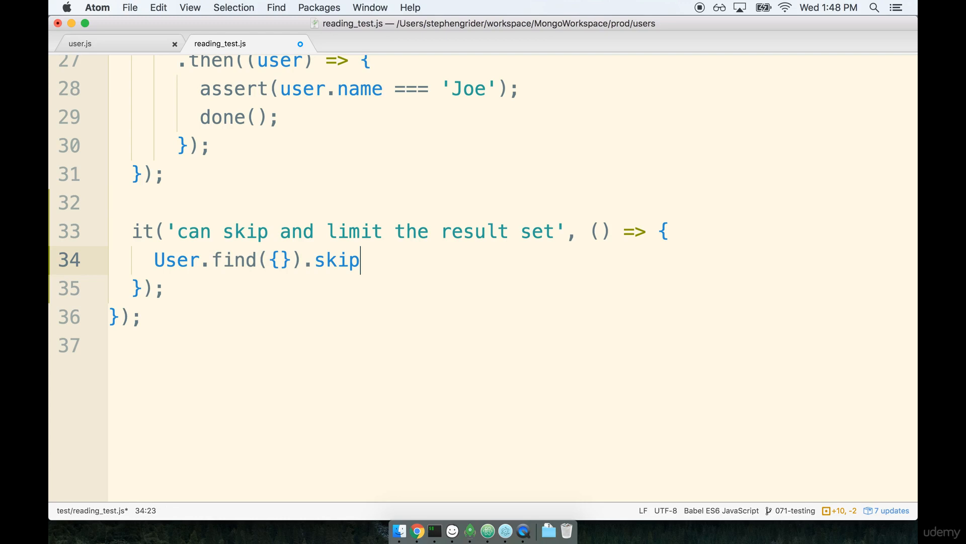
mouse_move(307, 264)
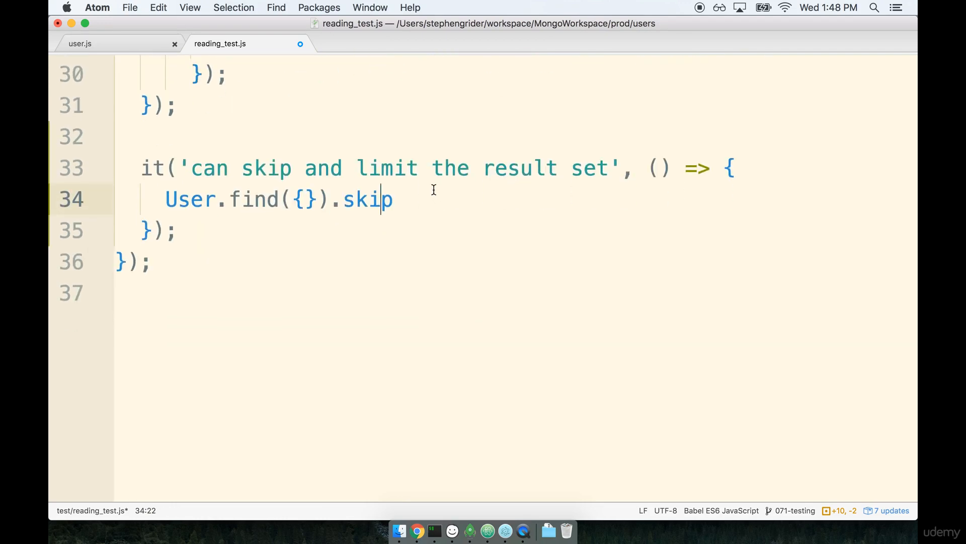
type("()")
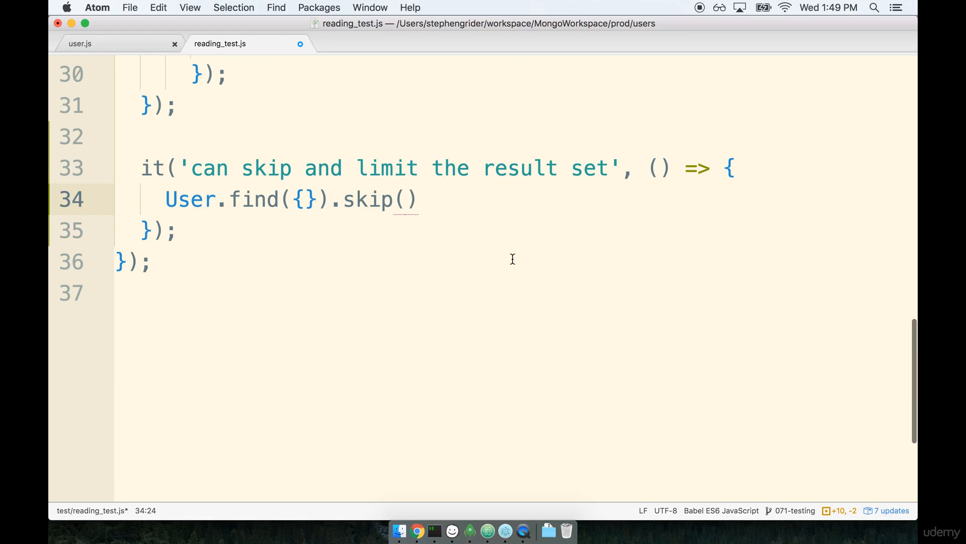
type("1")
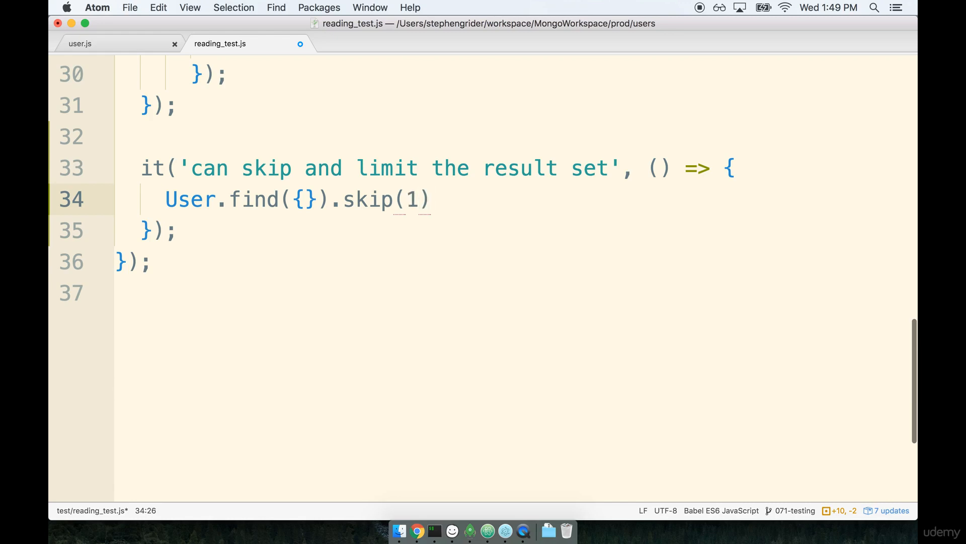
type(".limit()")
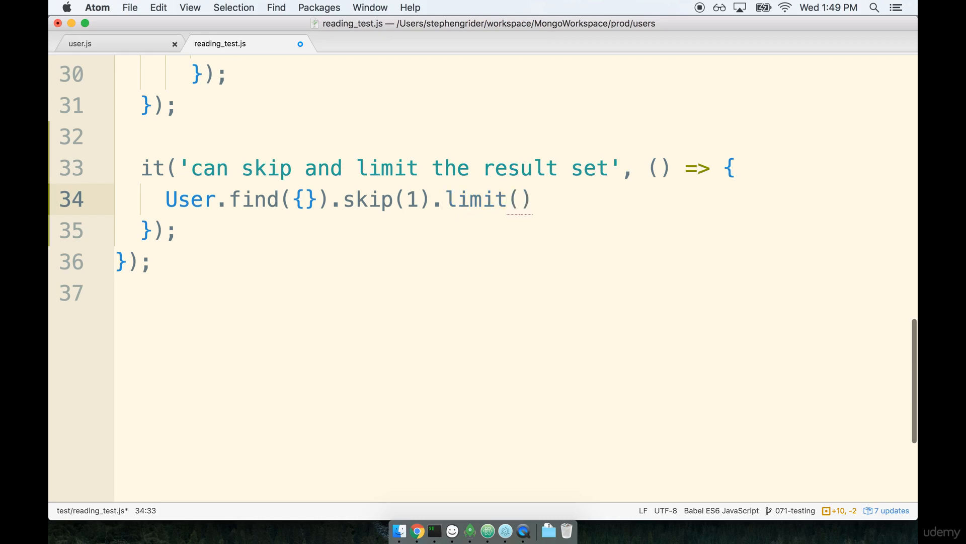
type("2")
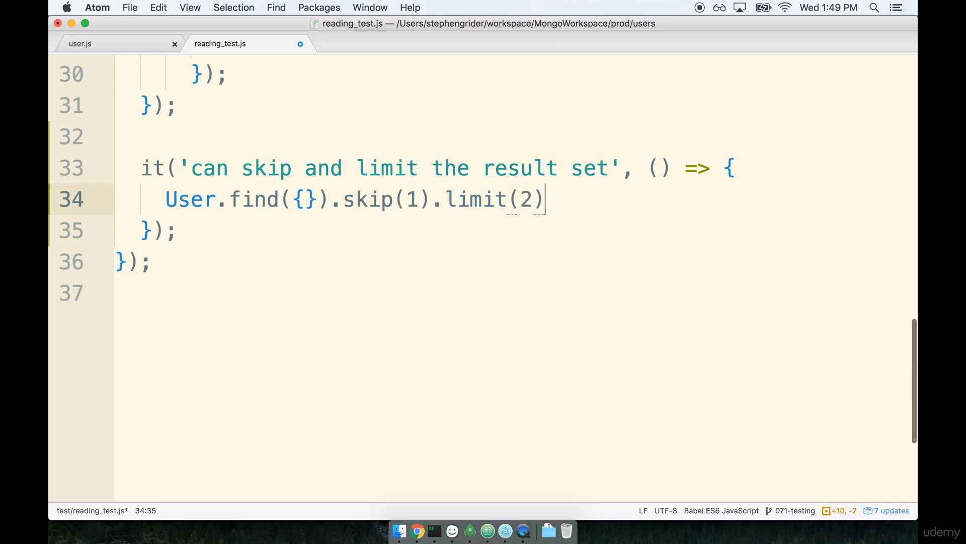
left_click(548, 167)
type("//")
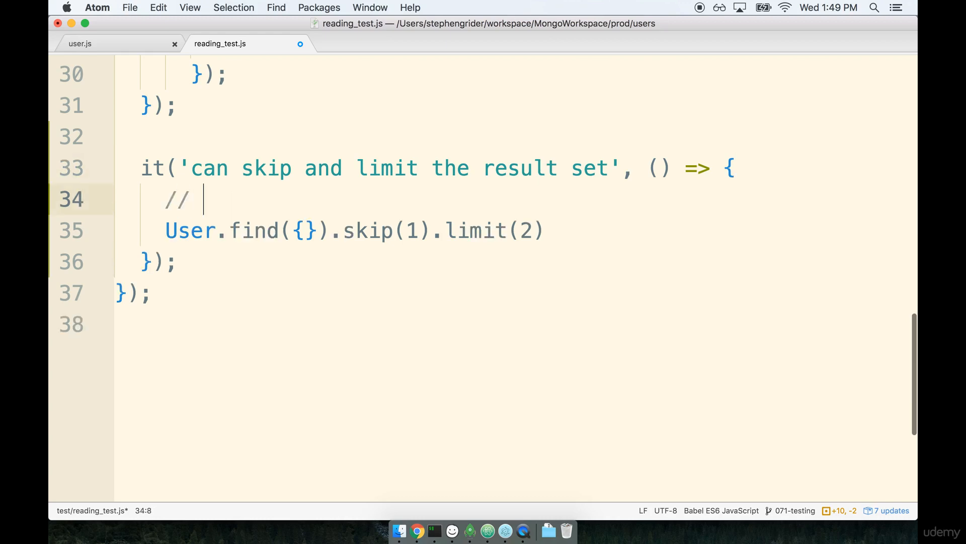
type("Alex J")
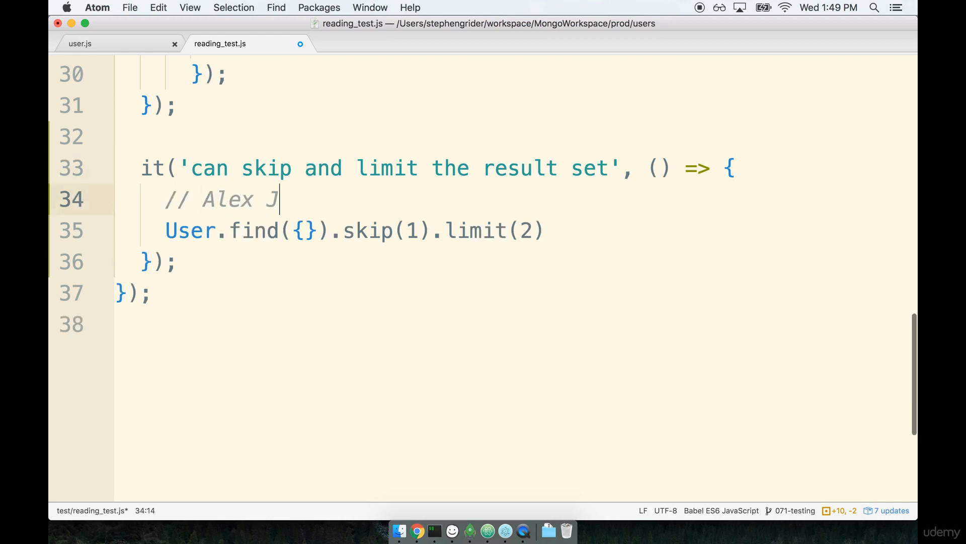
type("oe Maria Zach")
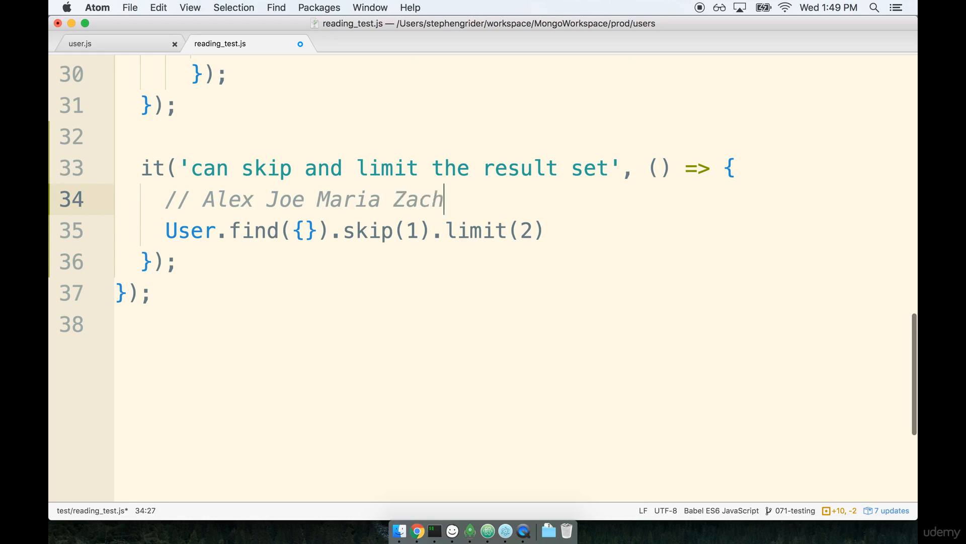
double_click(228, 199)
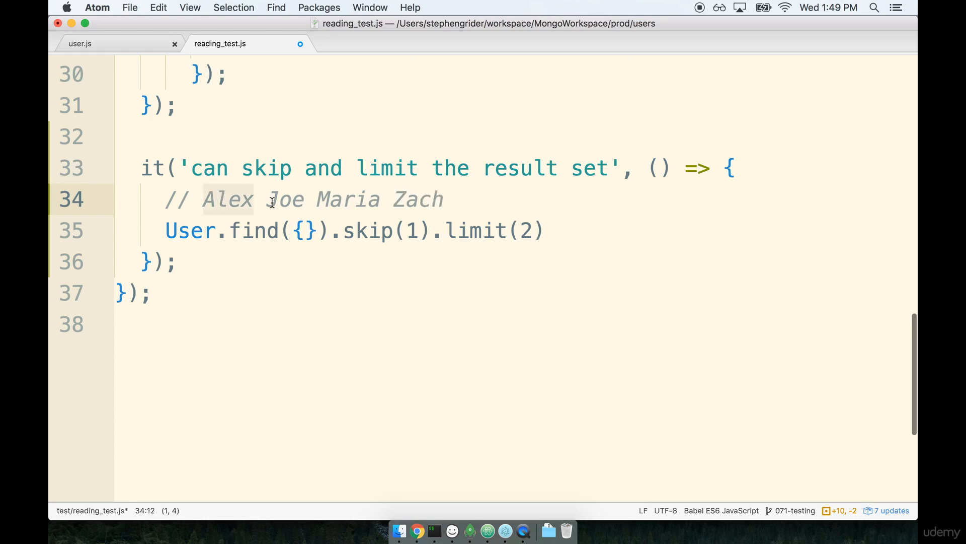
type("–")
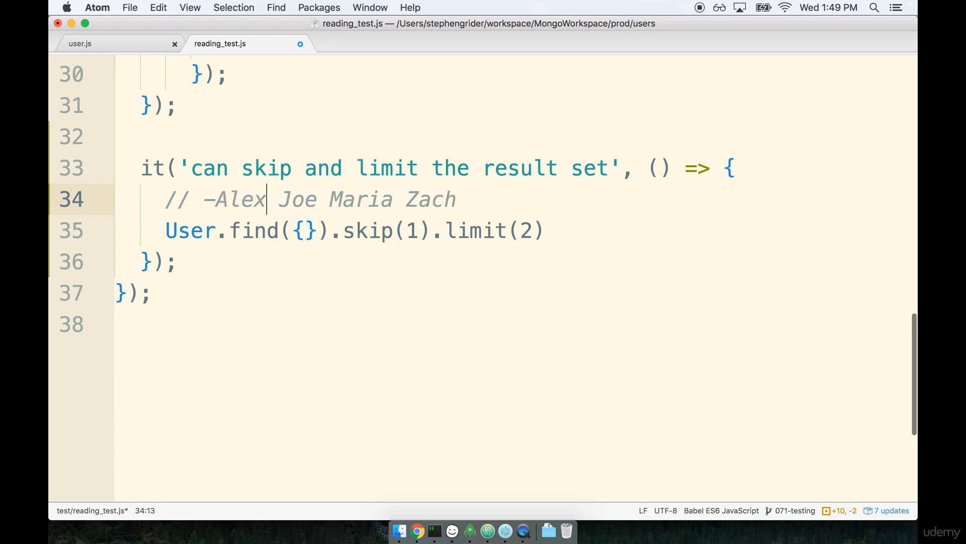
type("-")
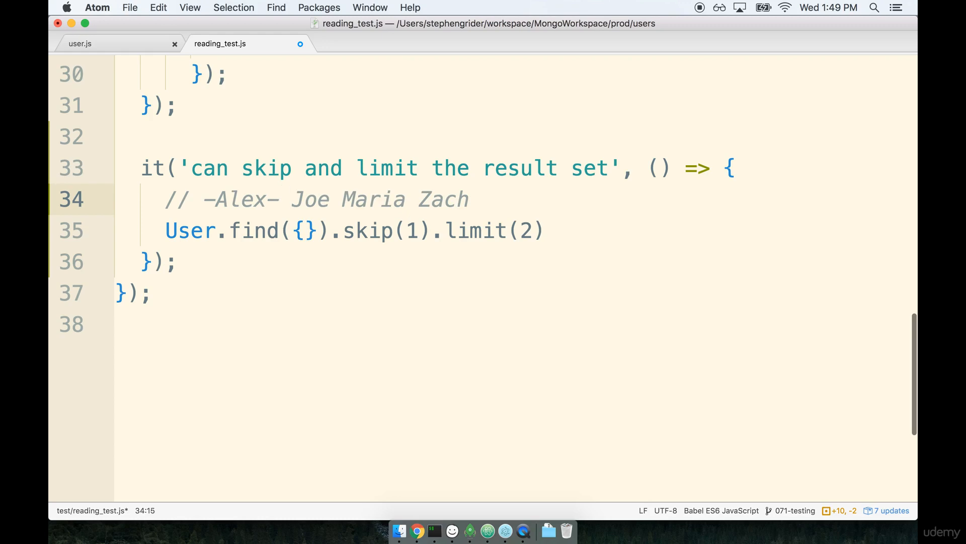
type("[")
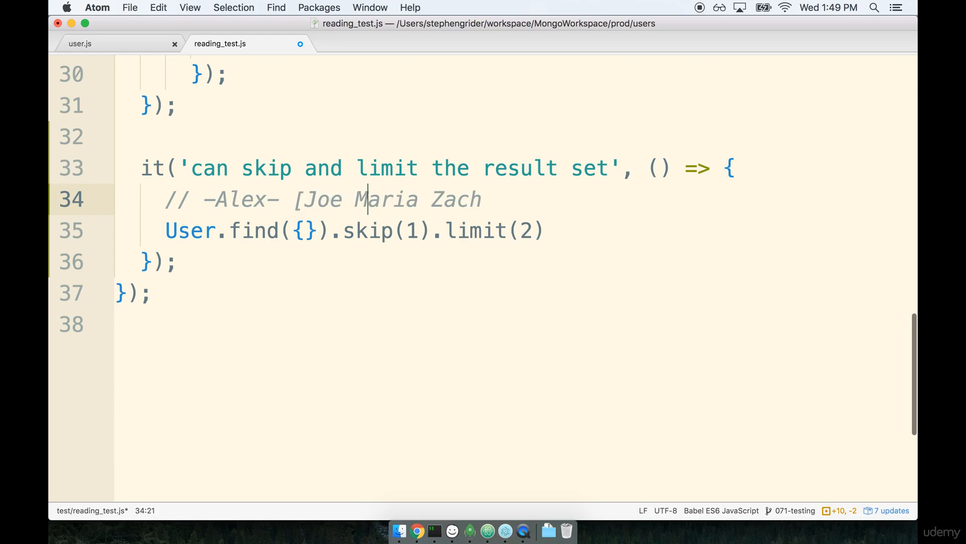
type("]")
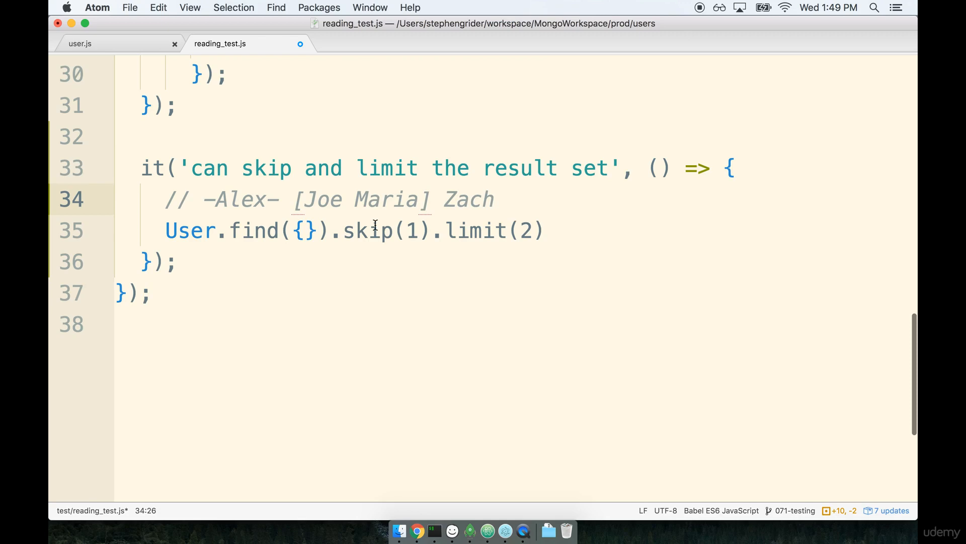
left_click(431, 198)
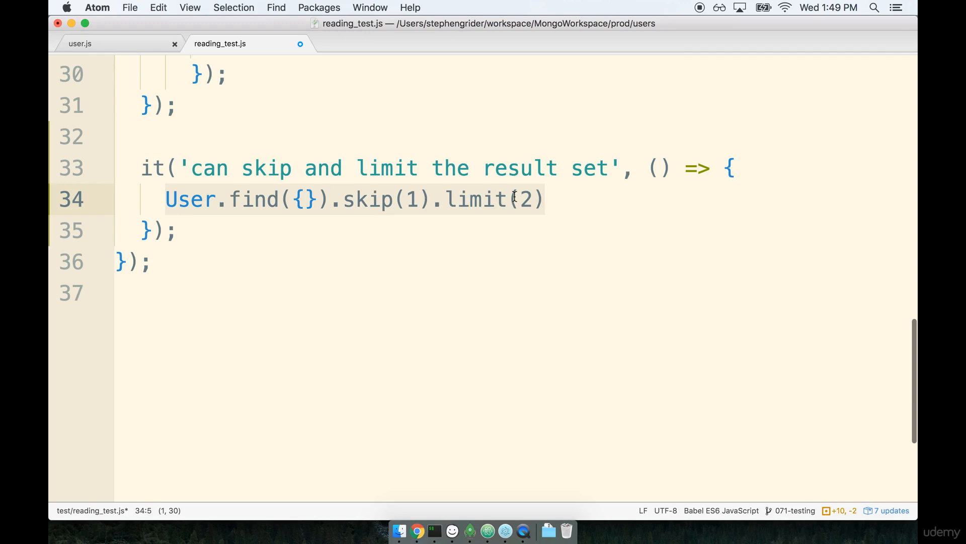
mouse_move(291, 185)
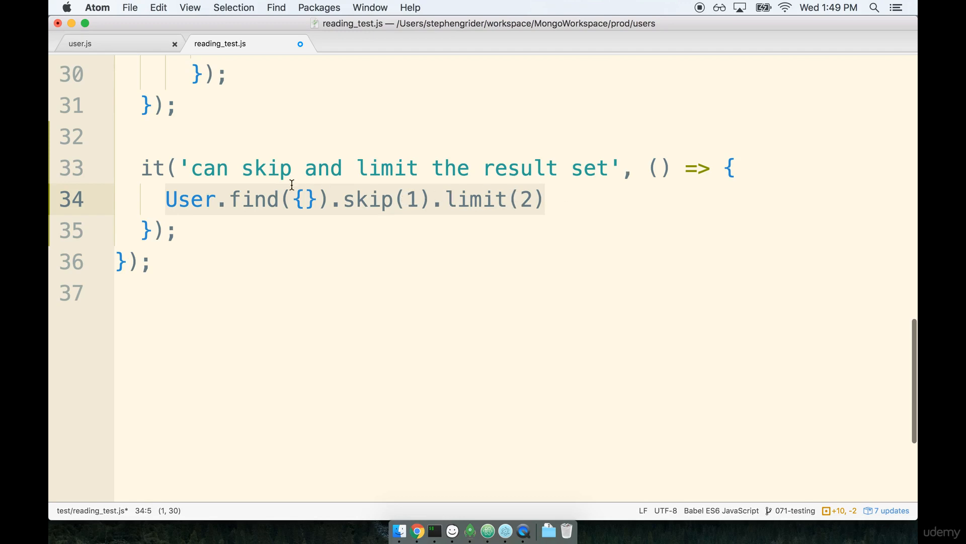
mouse_move(367, 227)
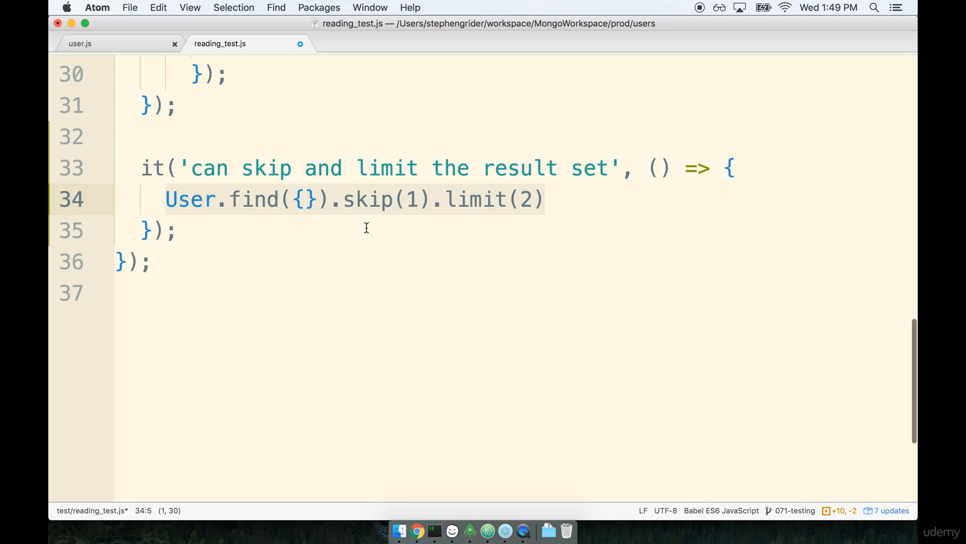